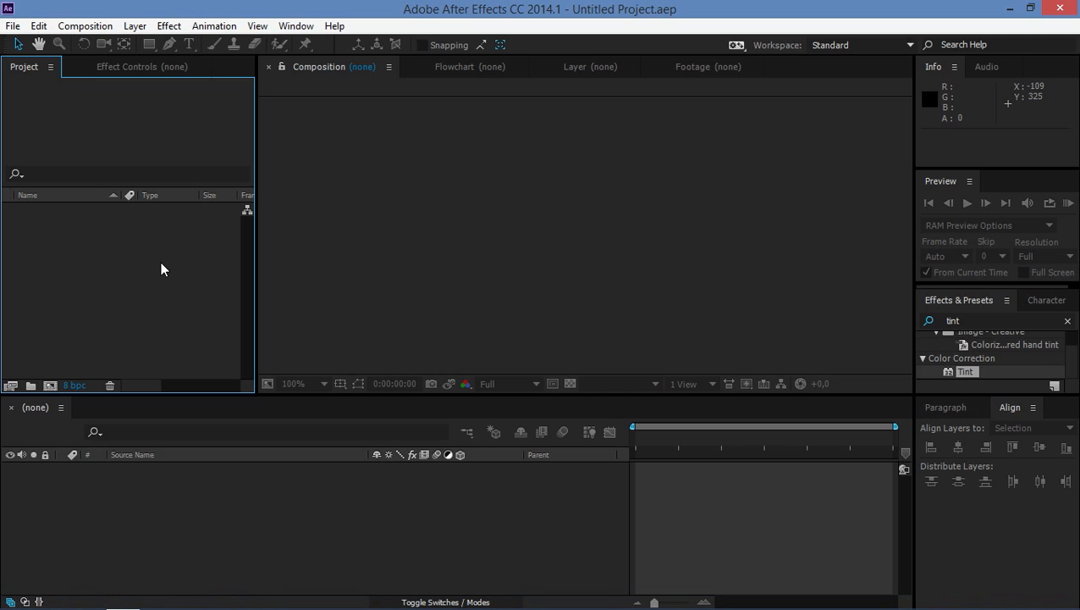
mouse_move(144, 274)
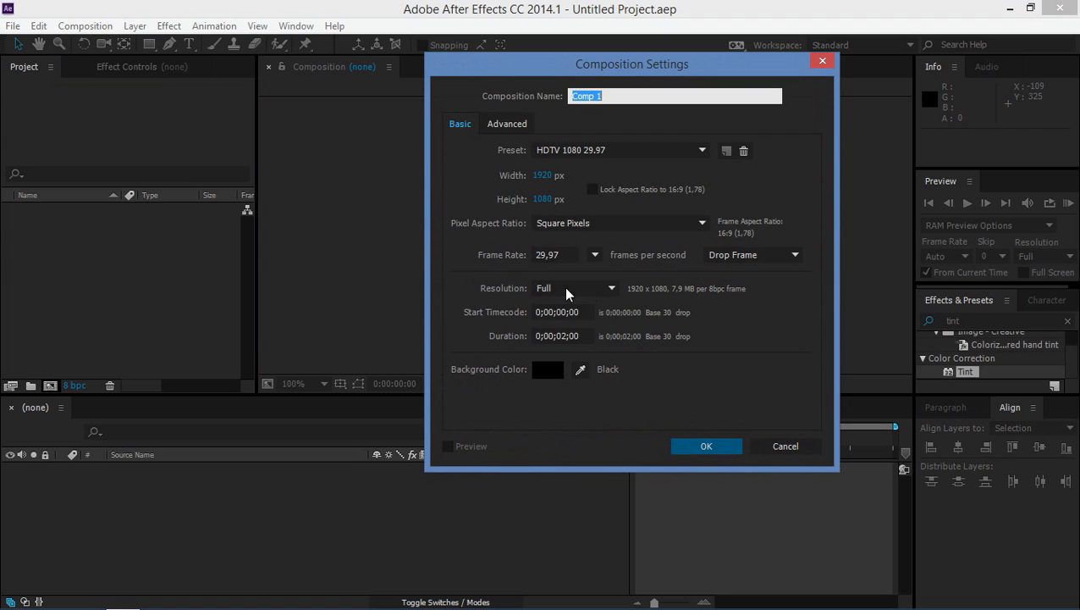
mouse_move(547, 187)
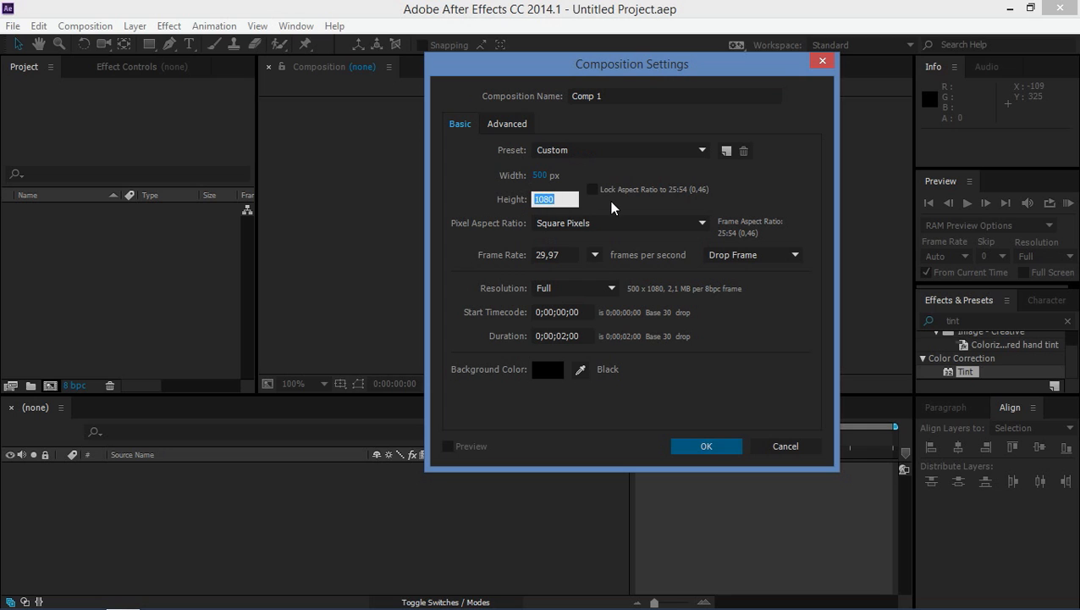
Step: Set the new Comp 1 to 500 by 500 pixels and confirm it
text(500)
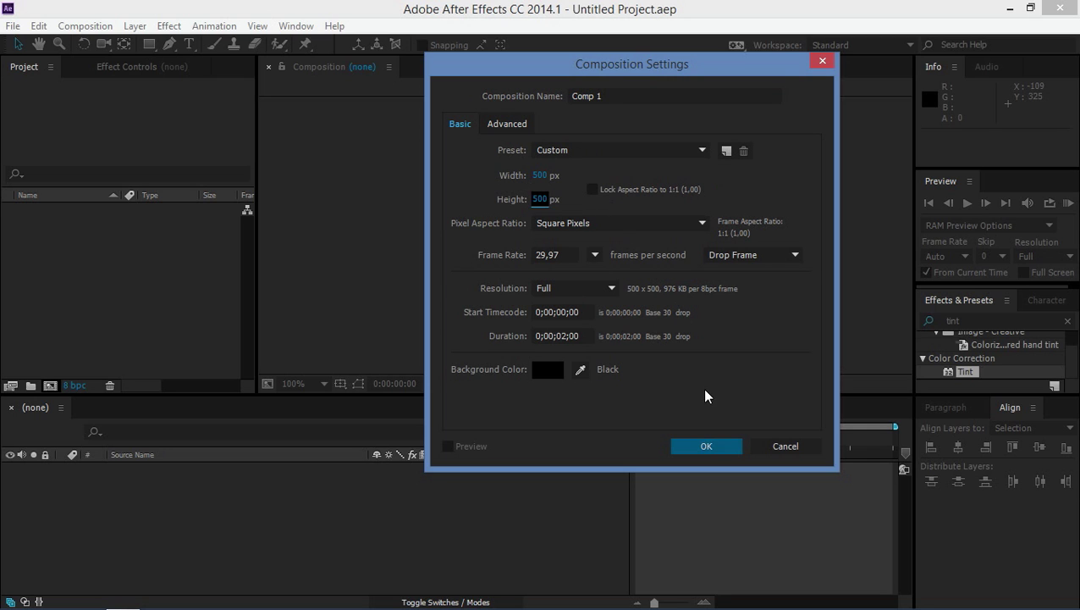
click(706, 446)
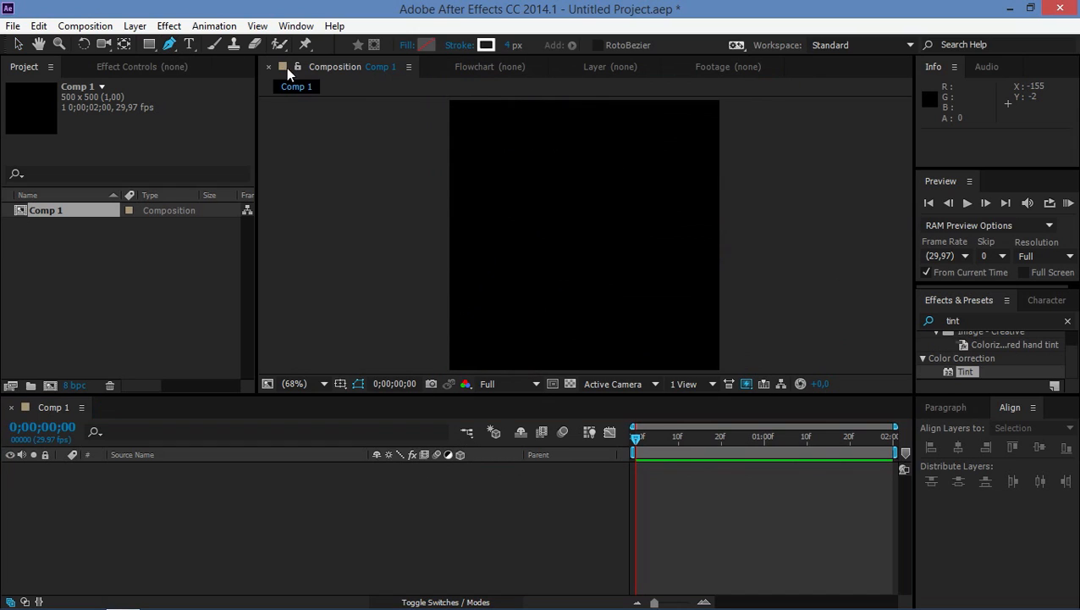
mouse_move(581, 205)
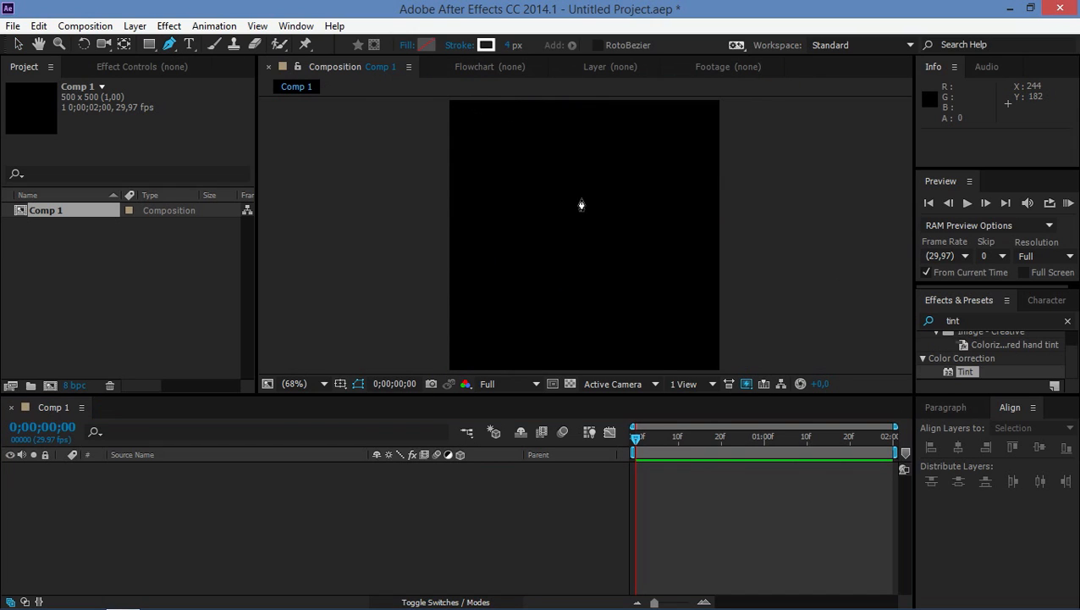
Step: Pen-draw a short vertical line rising from near the comp centre
click(581, 203)
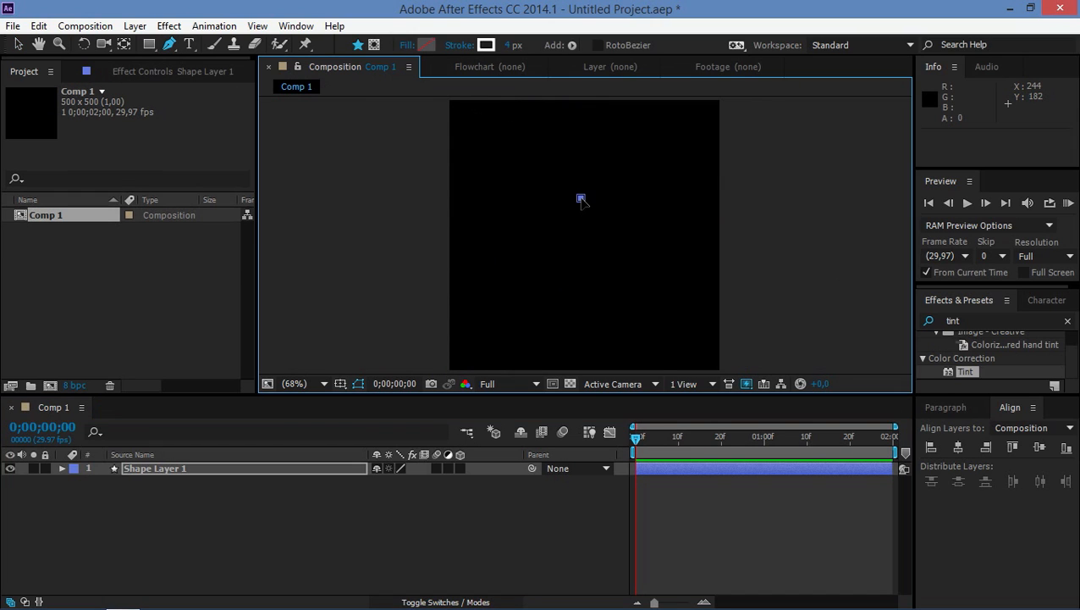
drag(581, 198, 581, 148)
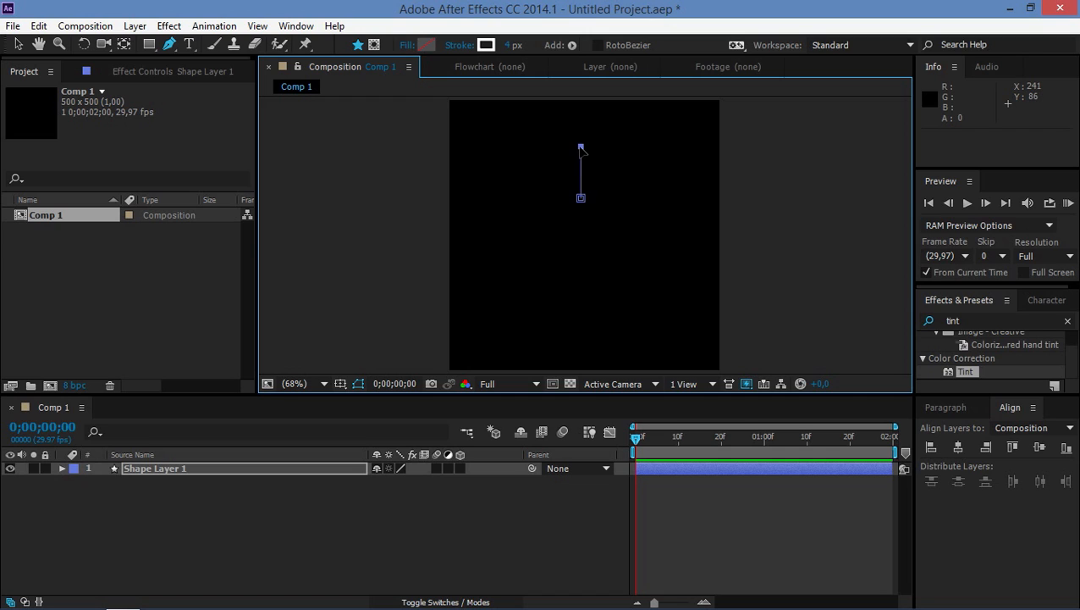
mouse_move(573, 187)
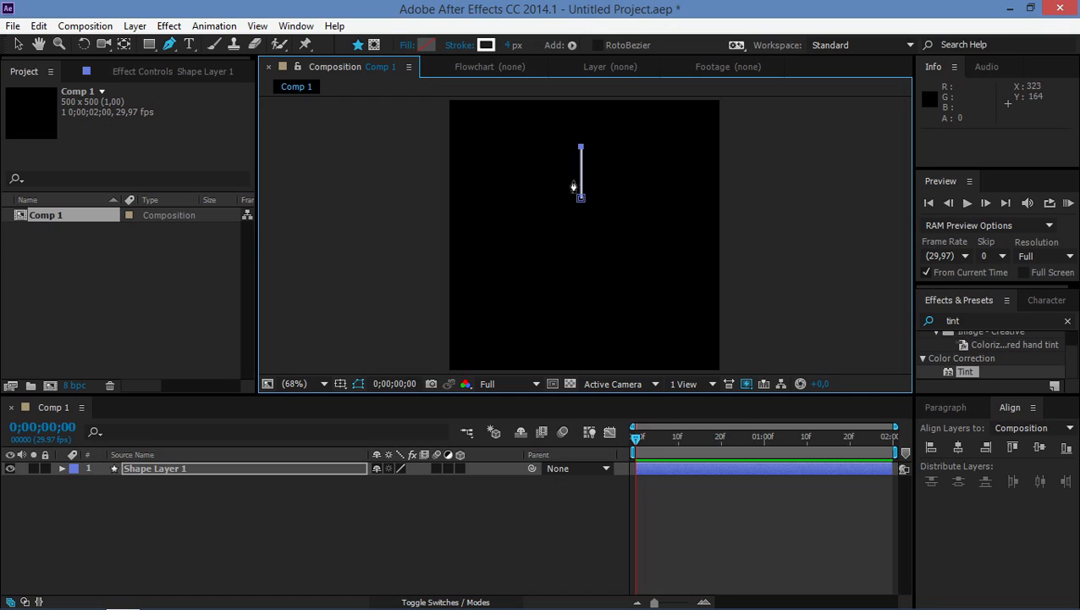
mouse_move(46, 79)
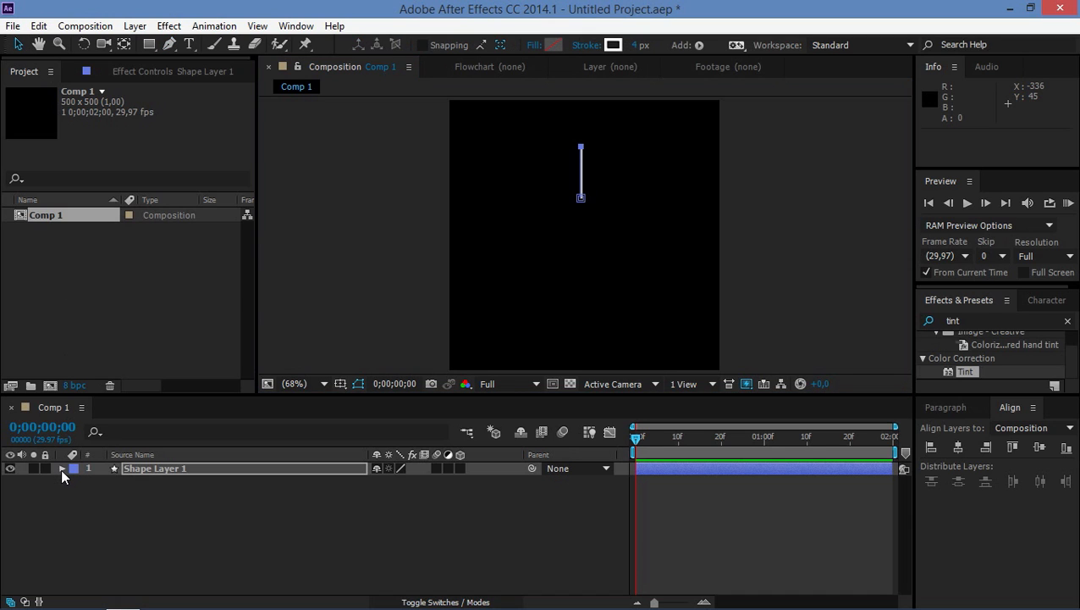
Step: Add Trim Paths to Shape Layer 1, keyframe Start and End, and trim its out point to frame 10
click(514, 481)
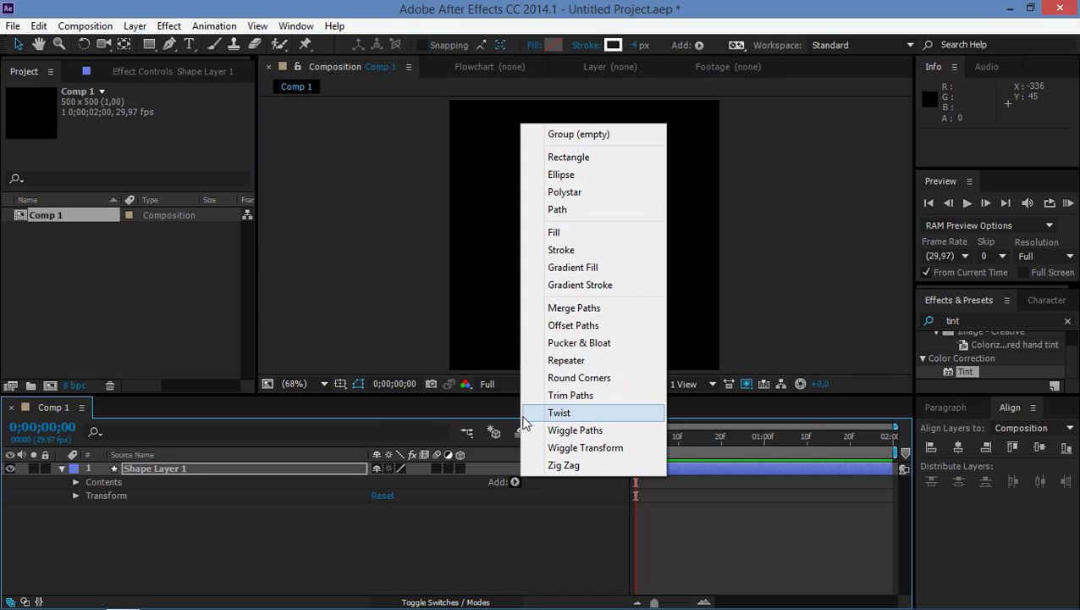
click(570, 395)
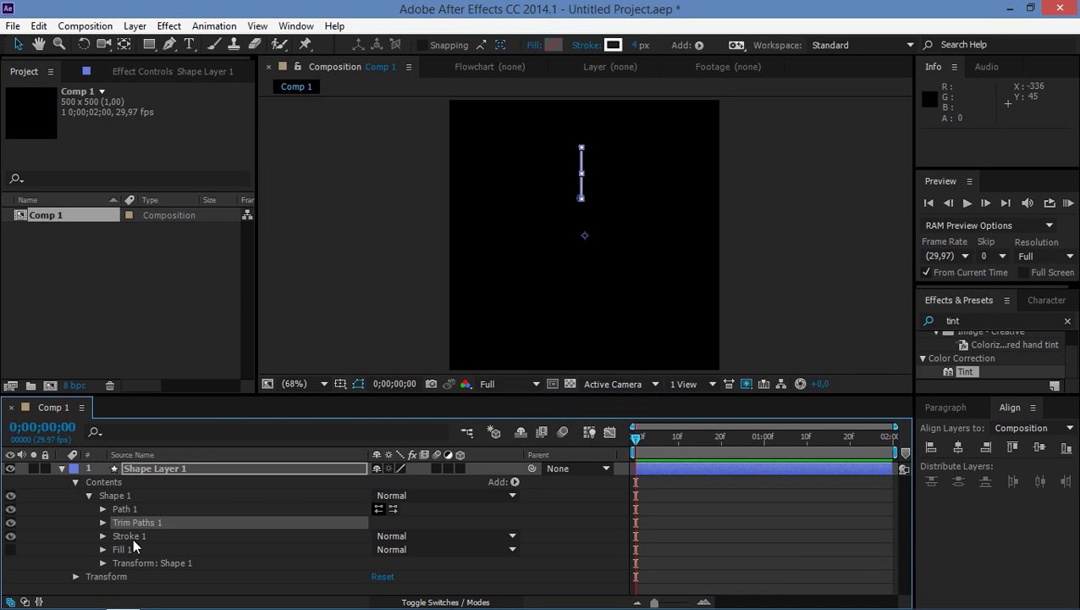
click(102, 522)
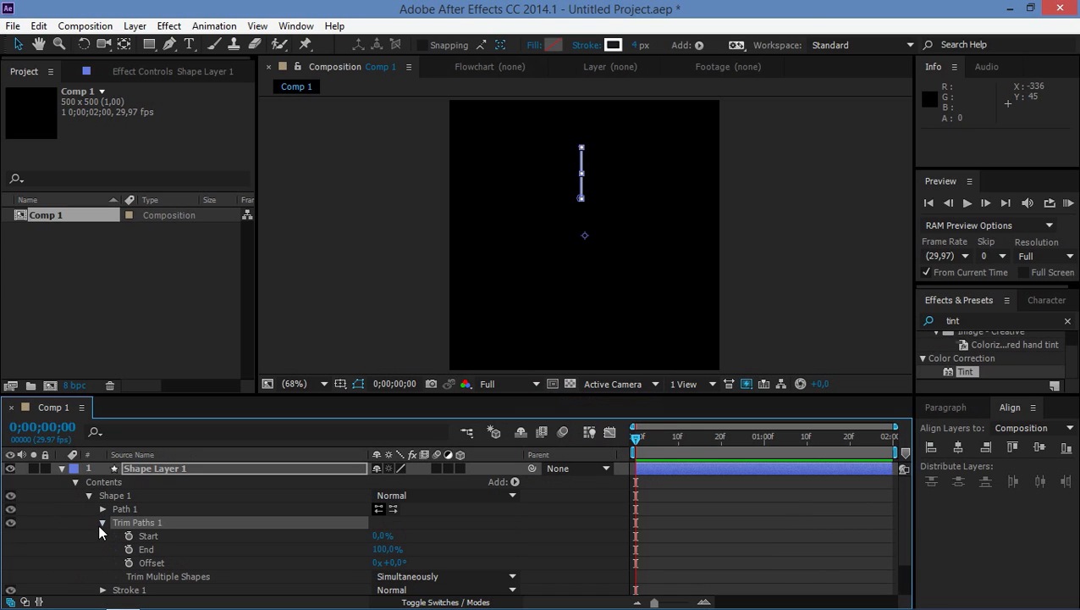
click(128, 535)
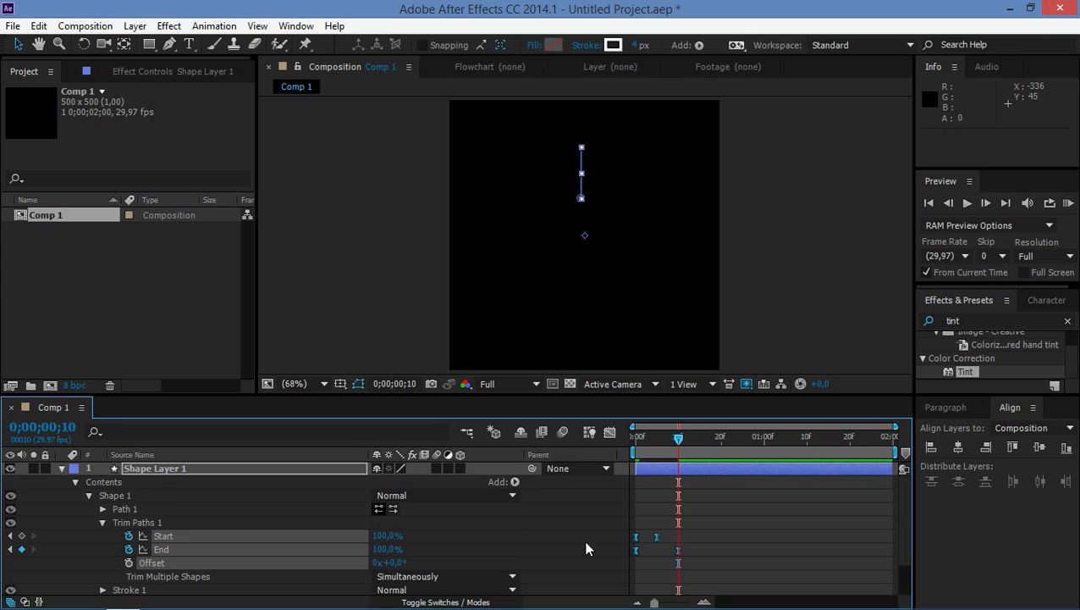
click(724, 525)
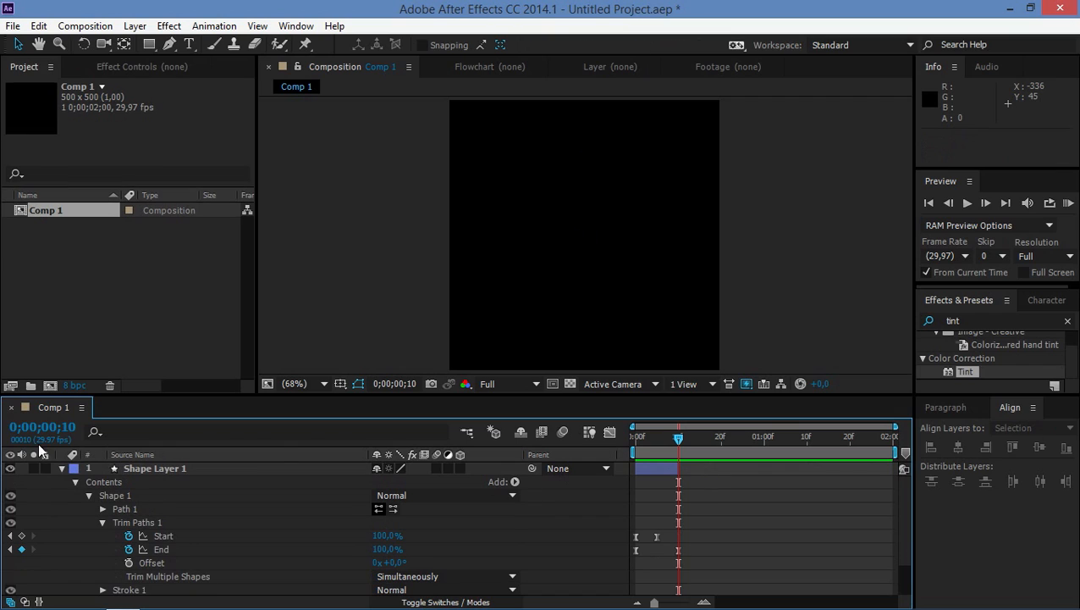
Step: Give Shape Layer 1's Rotation the expression index*360/12
click(155, 467)
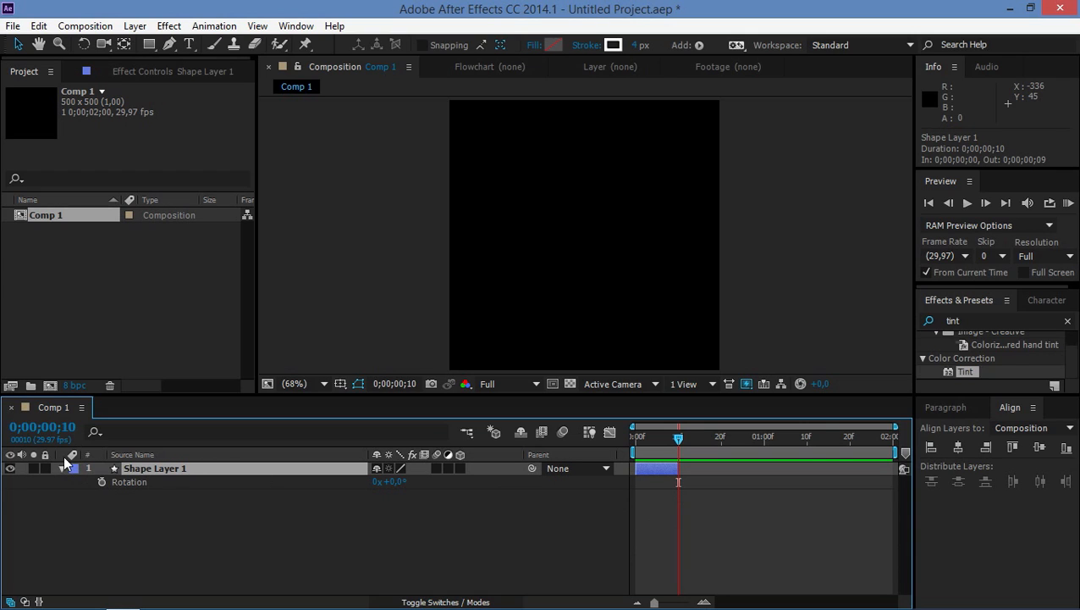
mouse_move(149, 512)
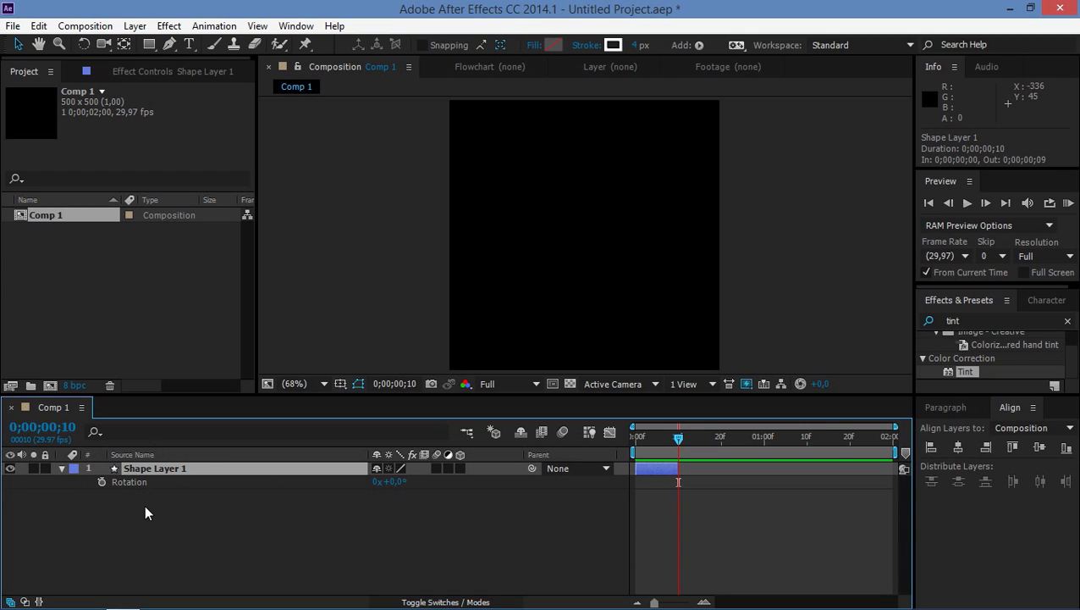
mouse_move(102, 495)
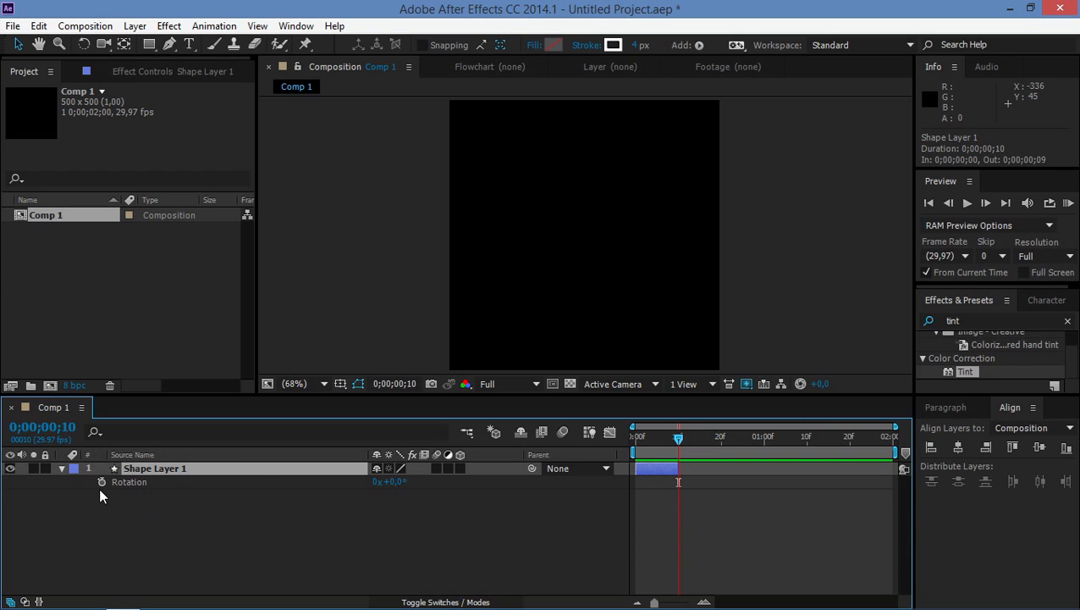
click(102, 481)
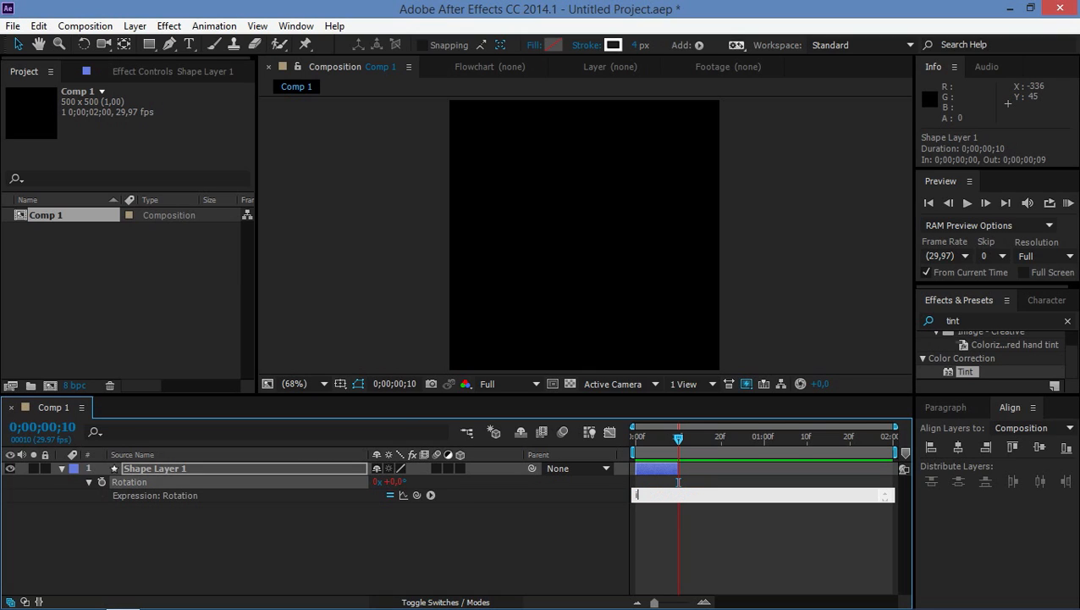
text(index*)
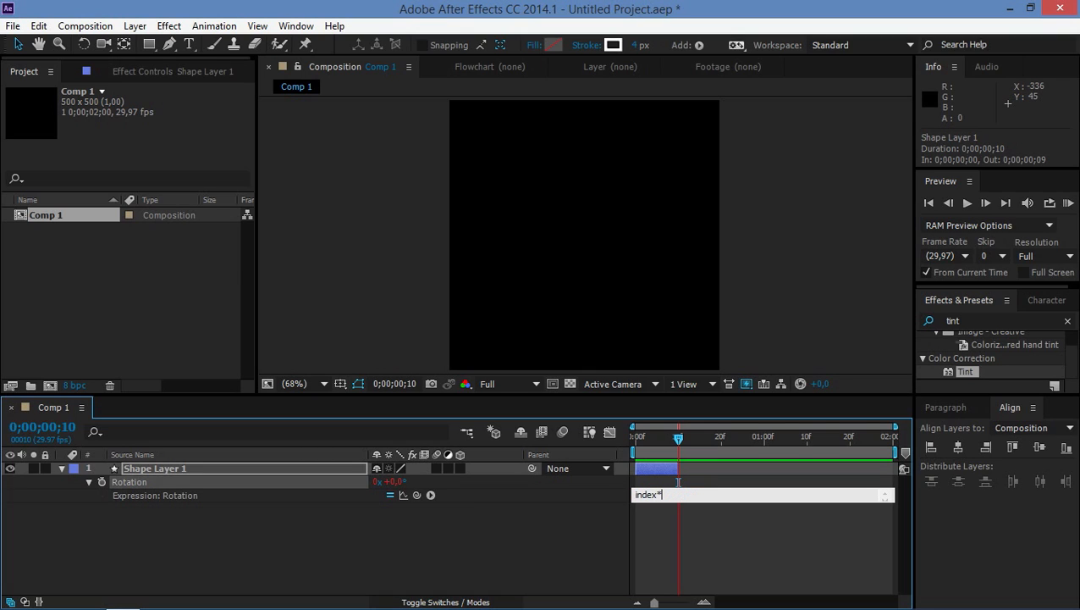
text(360)
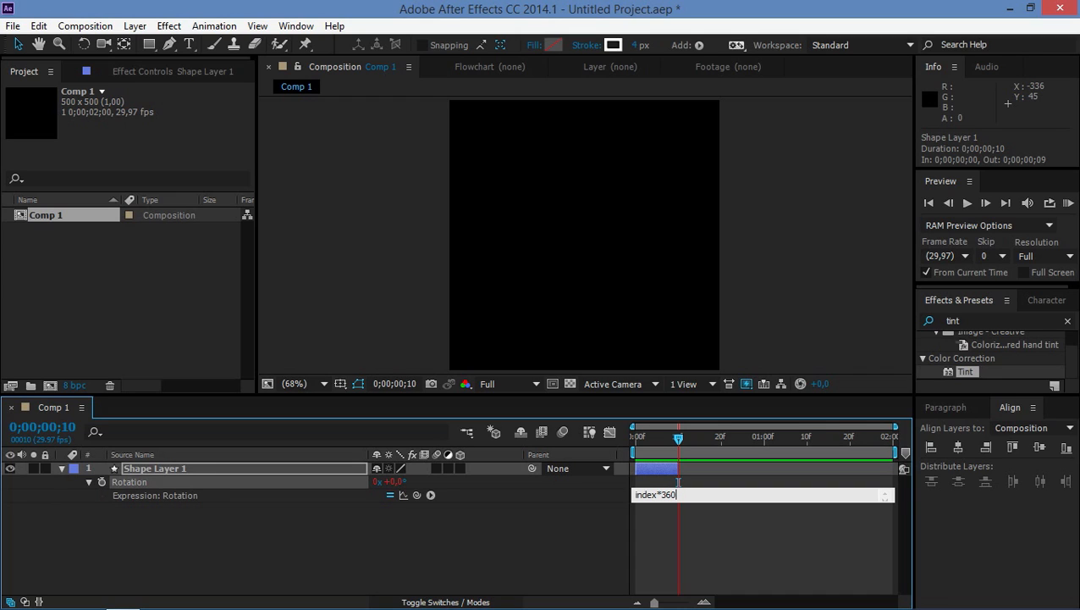
text(/12)
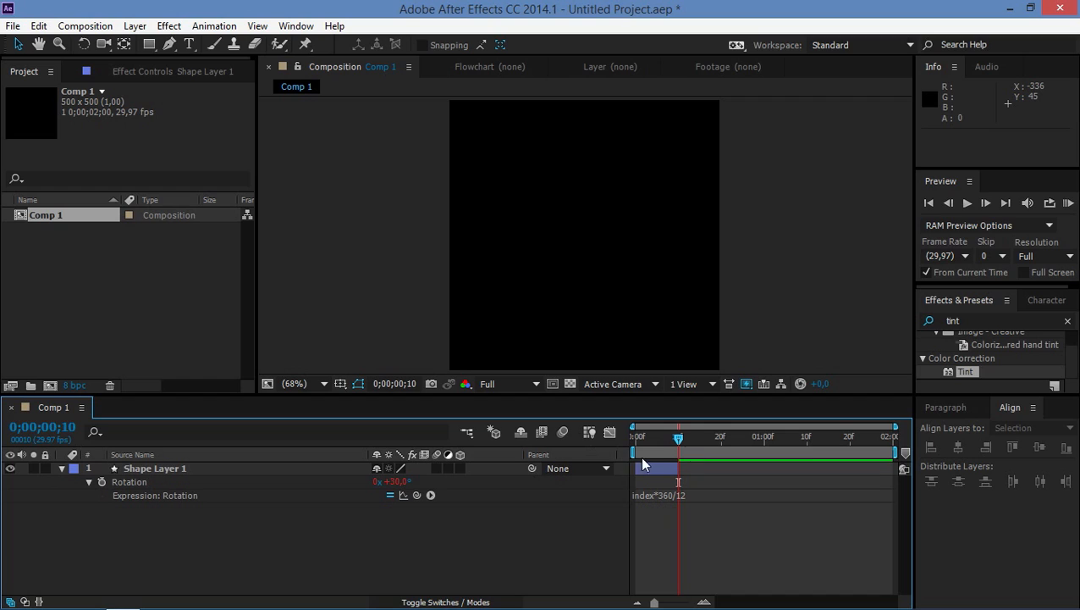
mouse_move(114, 511)
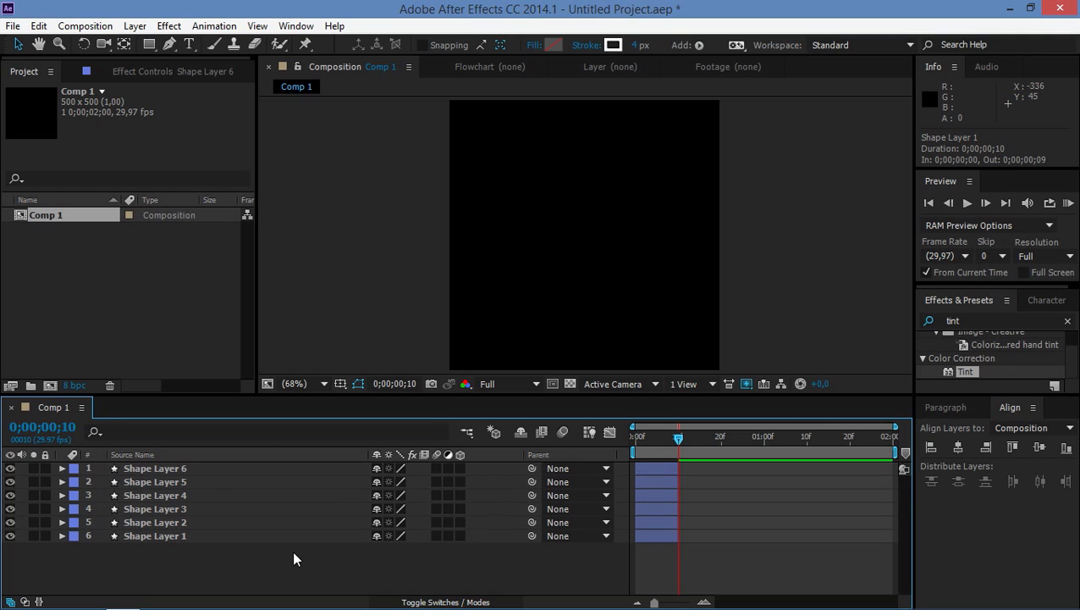
Step: Duplicate the line into Shape Layers 1–6 and select all six
click(636, 437)
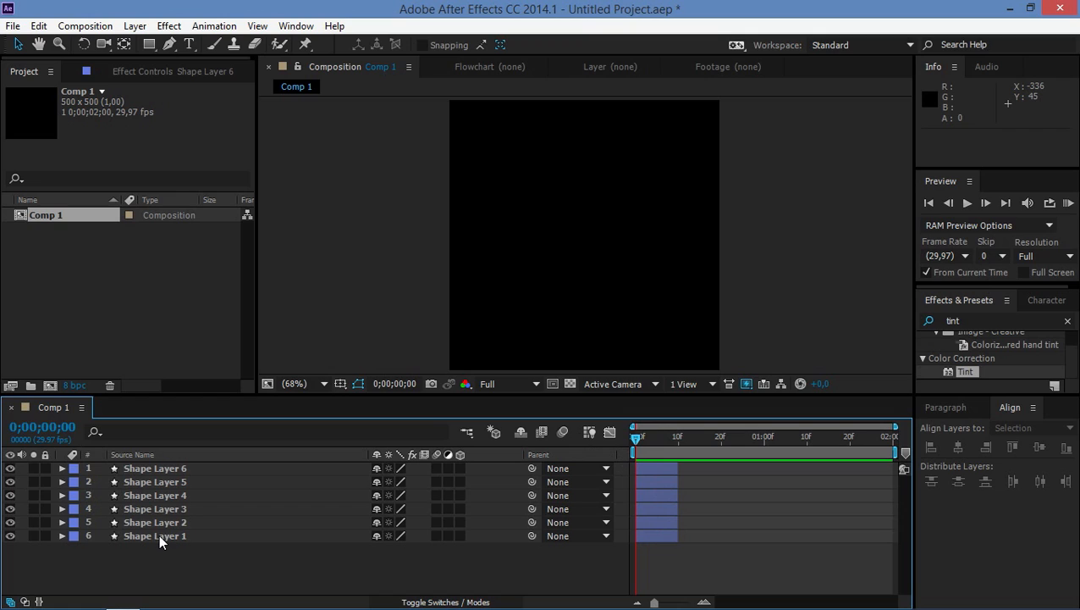
click(155, 535)
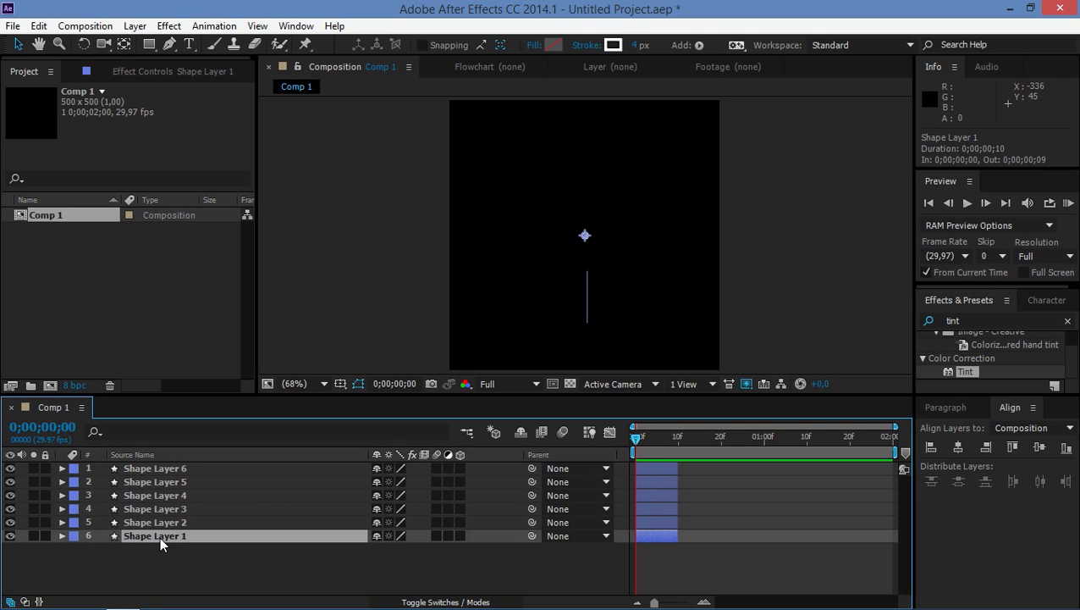
mouse_move(157, 538)
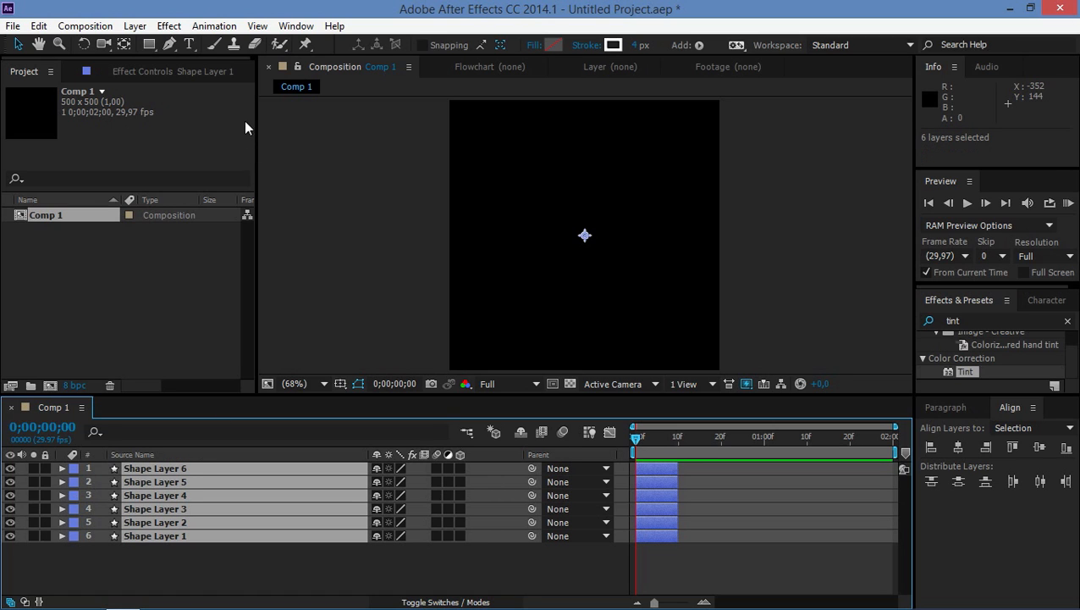
Step: Apply Keyframe Assistant's Sequence Layers with a short Overlap to the six shape layers
click(213, 26)
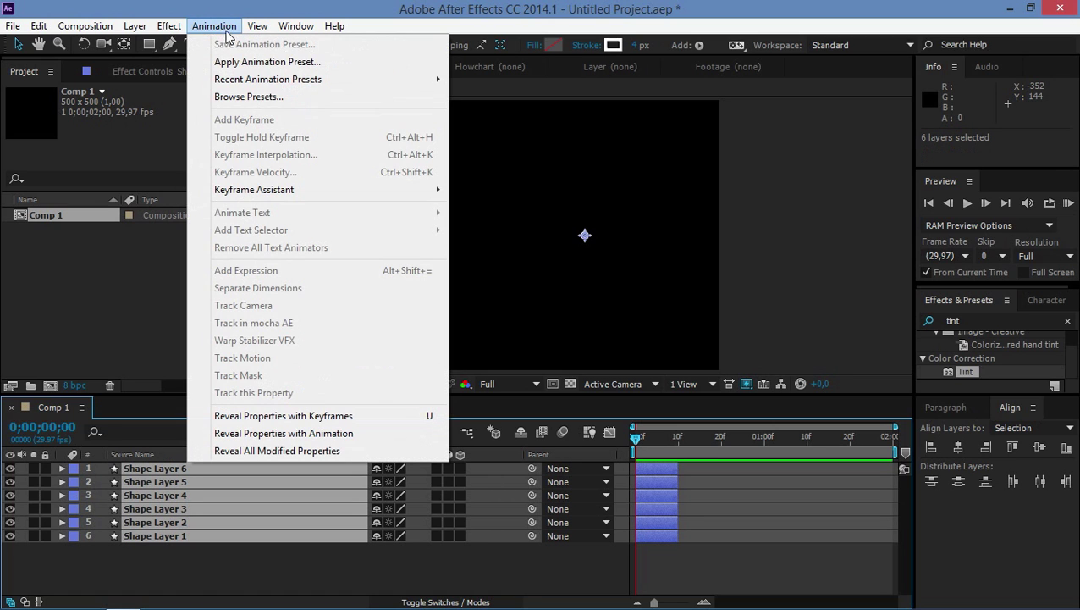
mouse_move(254, 189)
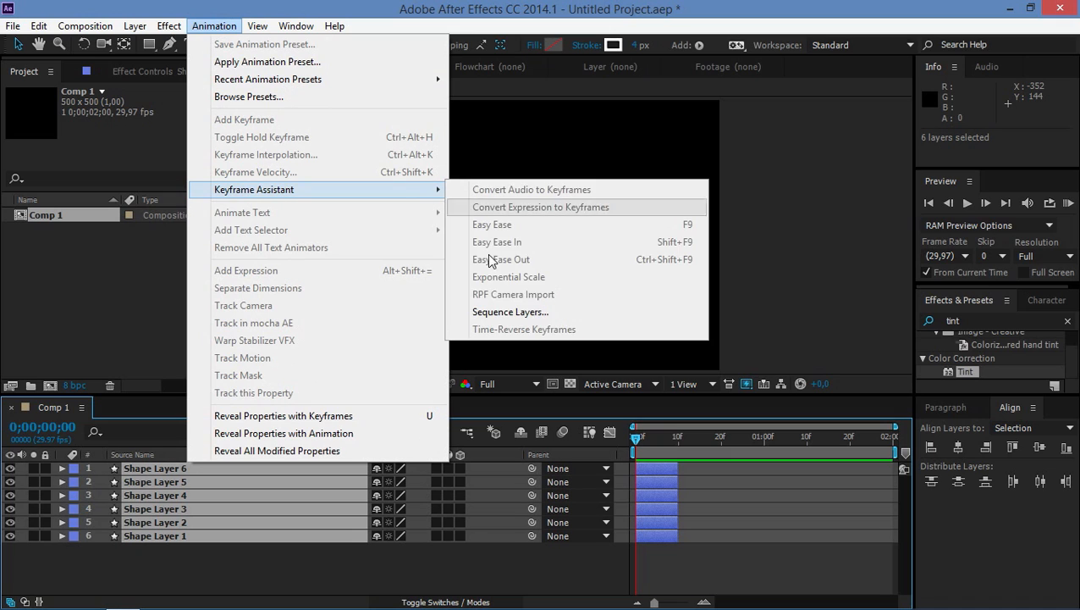
click(510, 312)
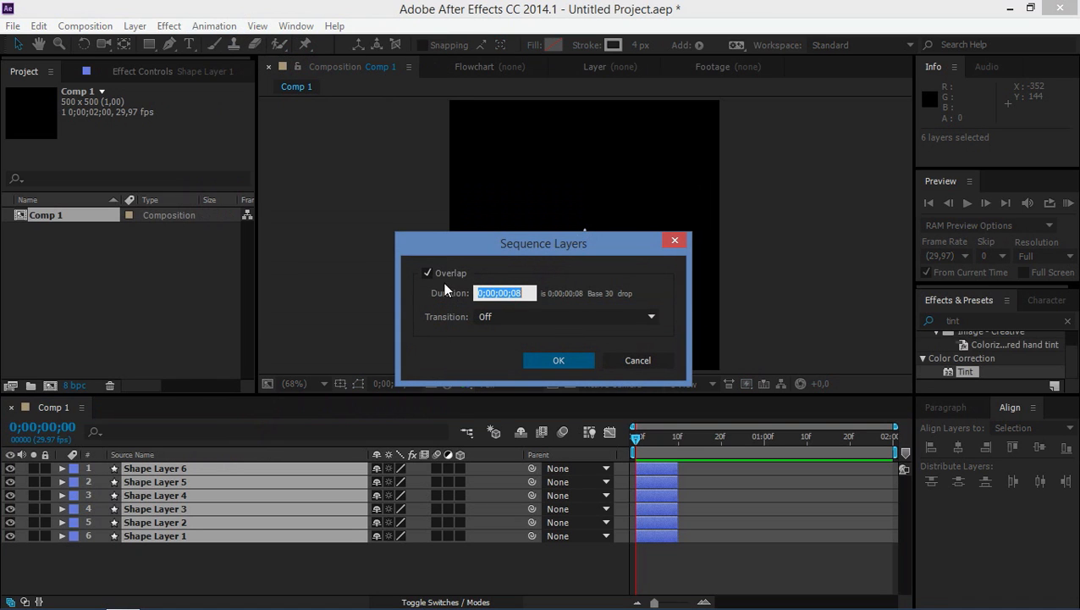
mouse_move(446, 264)
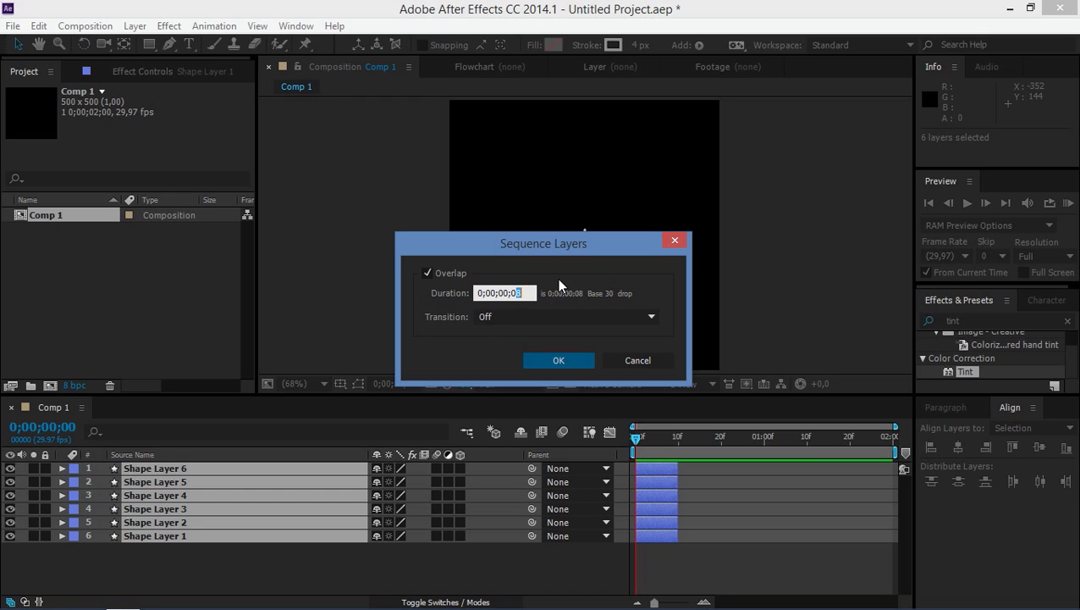
click(558, 359)
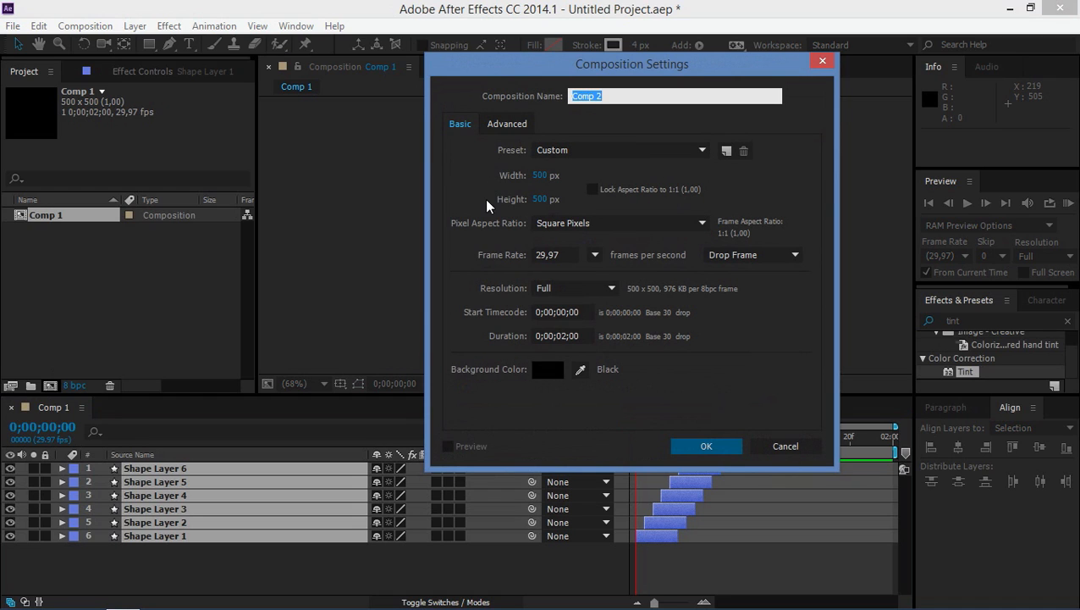
Step: Name the 500×500 composition 'Decoration' and confirm it
text(Decoration)
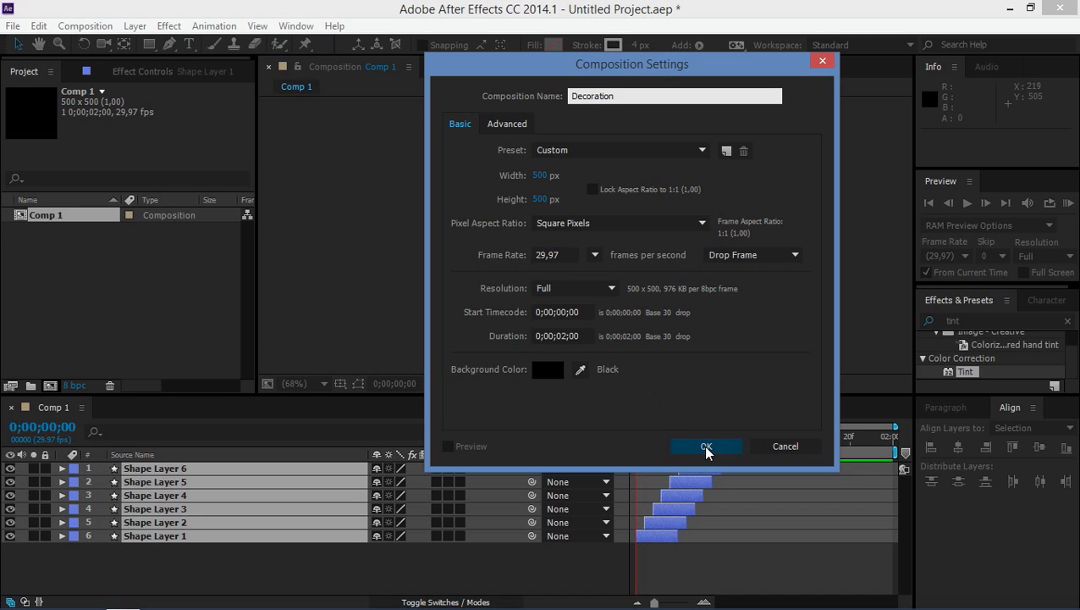
click(706, 446)
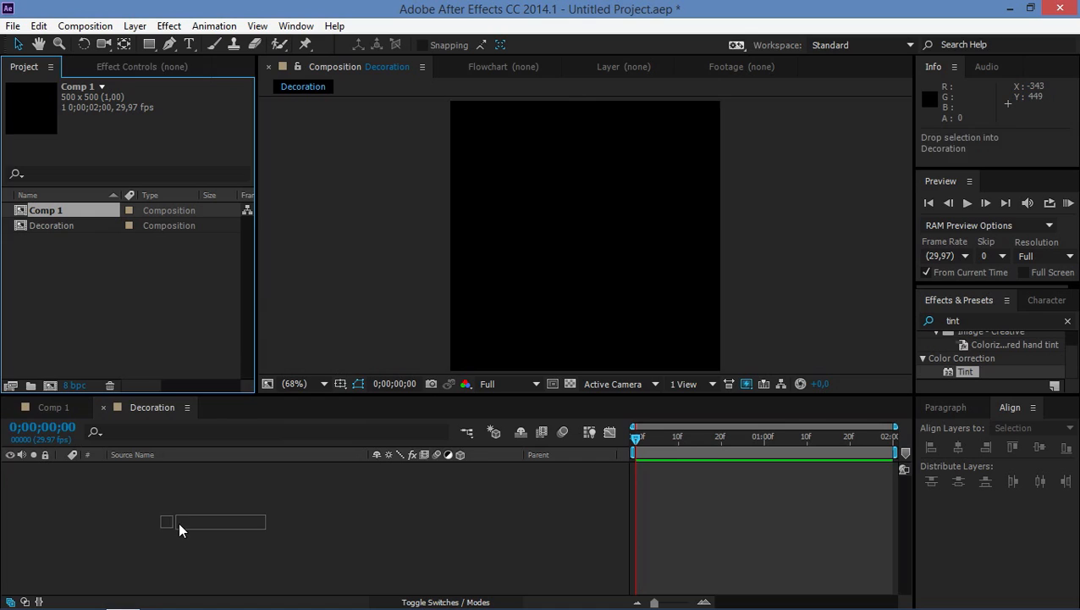
Step: Drag Comp 1 into Decoration and give its Rotation an index*360/n expression
drag(46, 210, 212, 521)
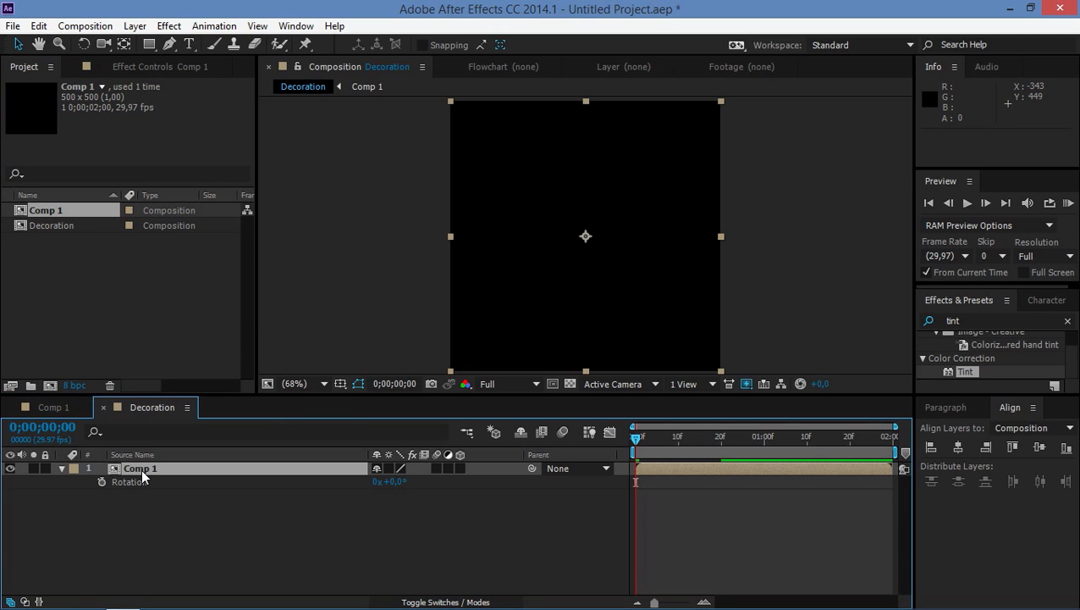
click(102, 482)
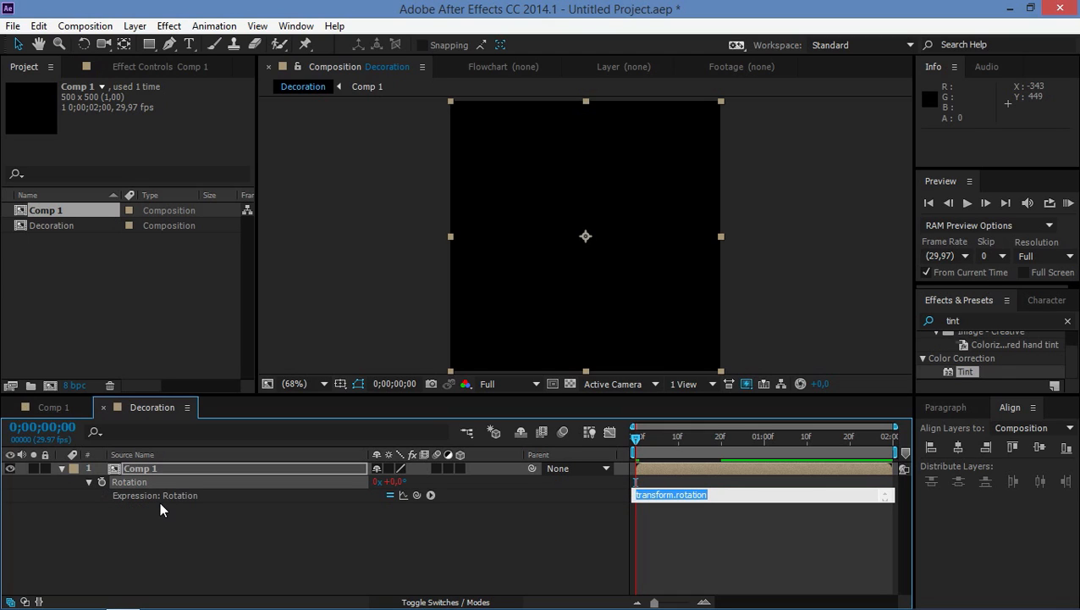
text(index*)
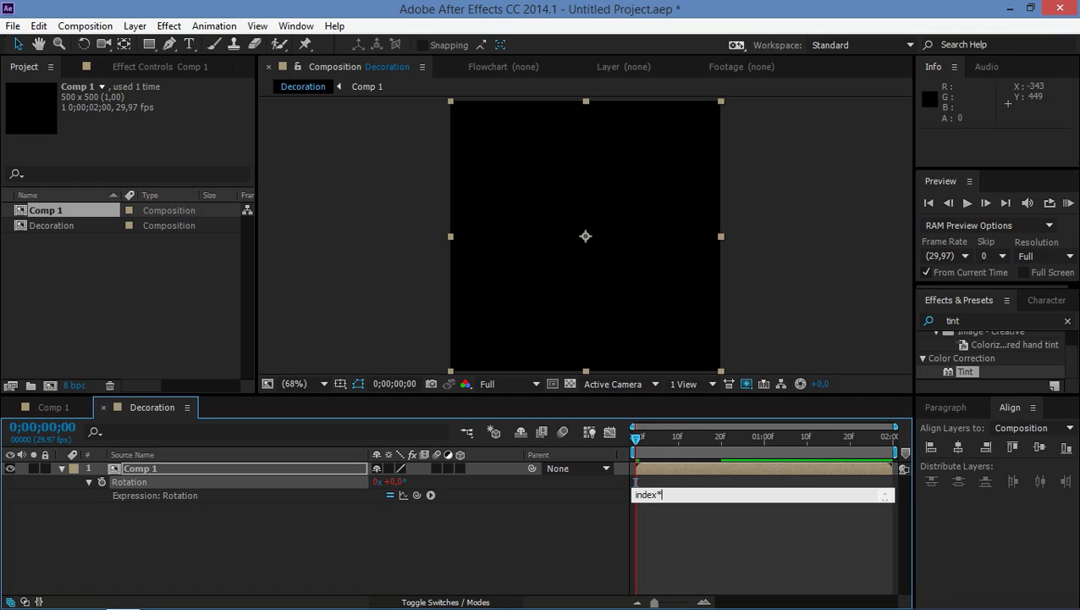
text(360)
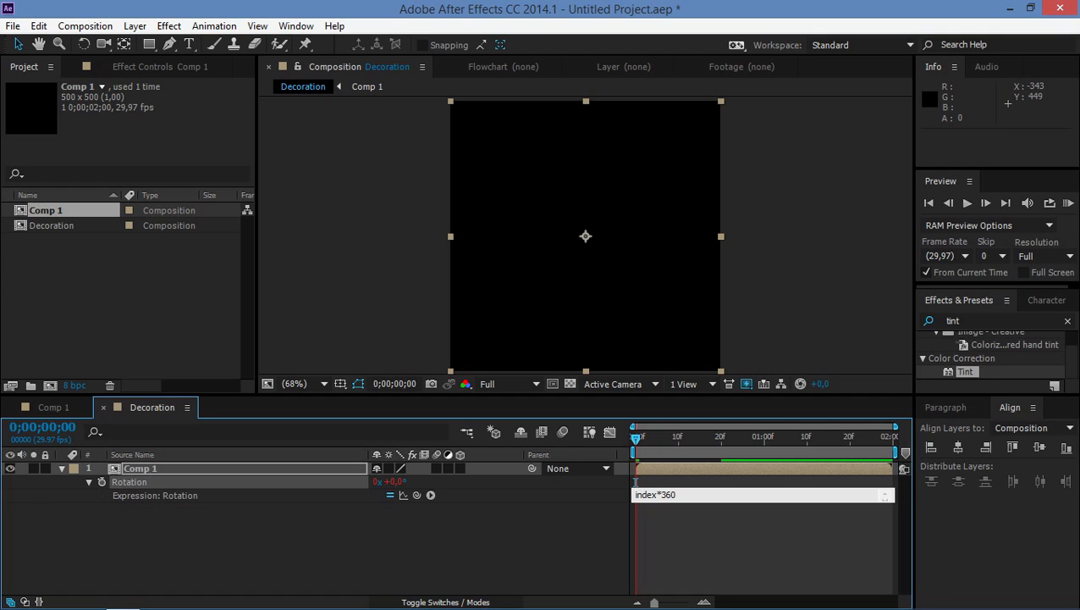
text(/)
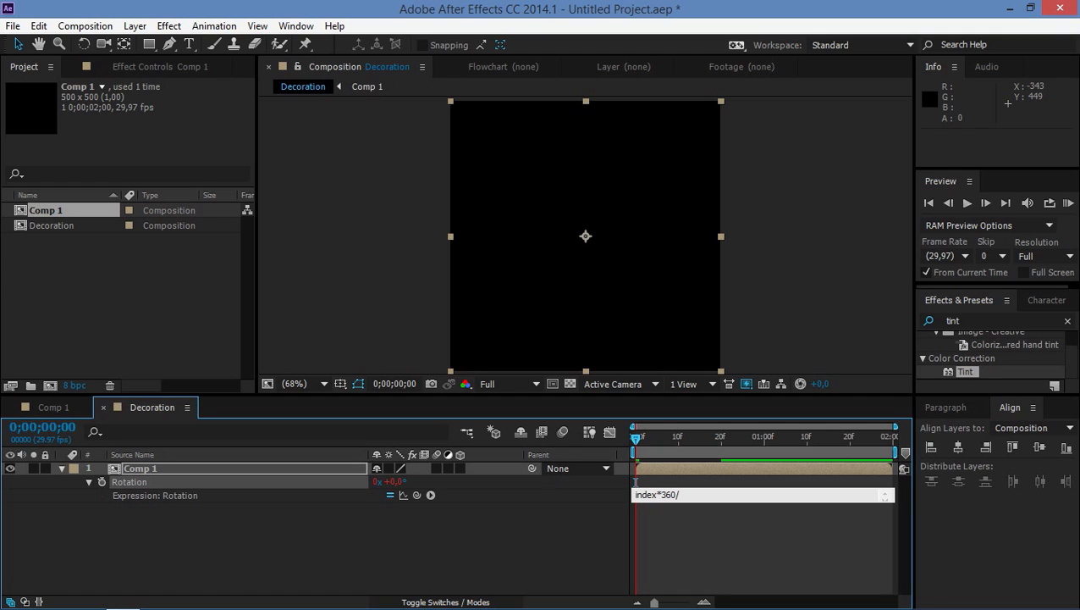
text(2)
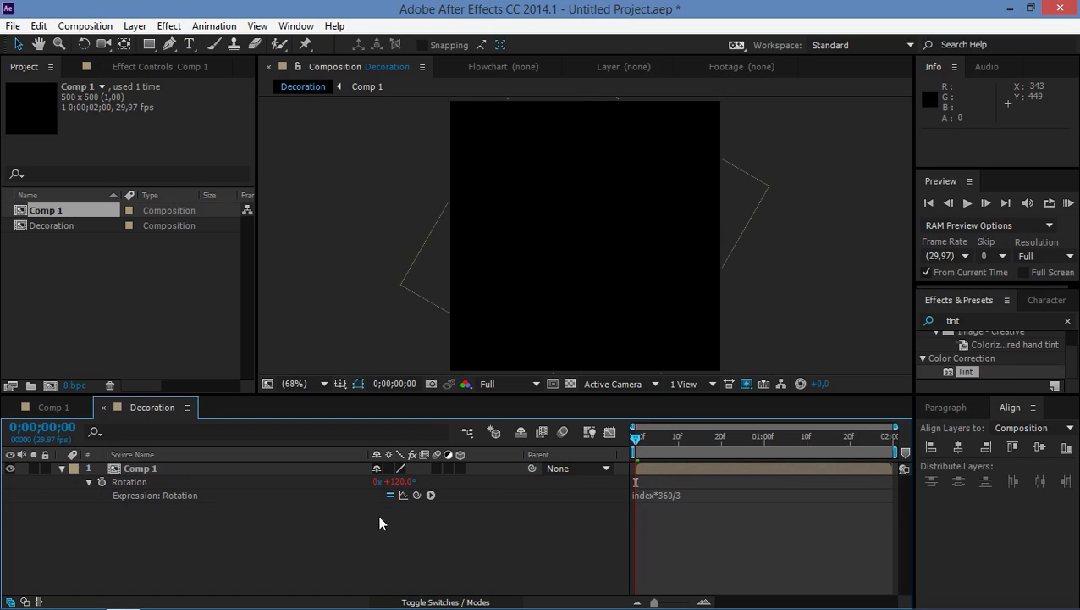
Step: Change the rotation expression to index*360/4 and duplicate Comp 1 into four layers
click(140, 468)
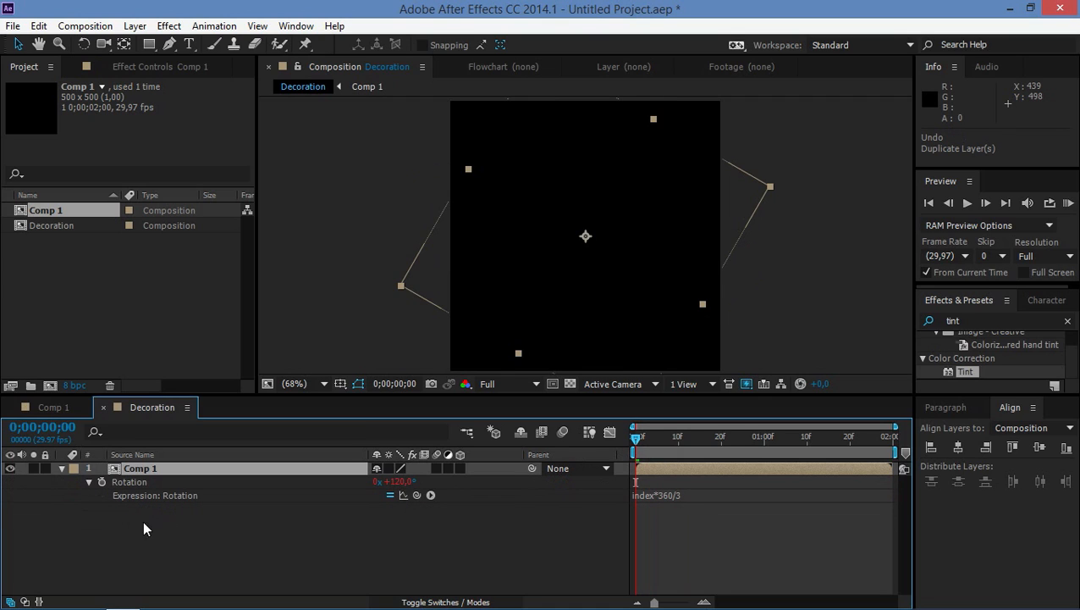
double_click(656, 495)
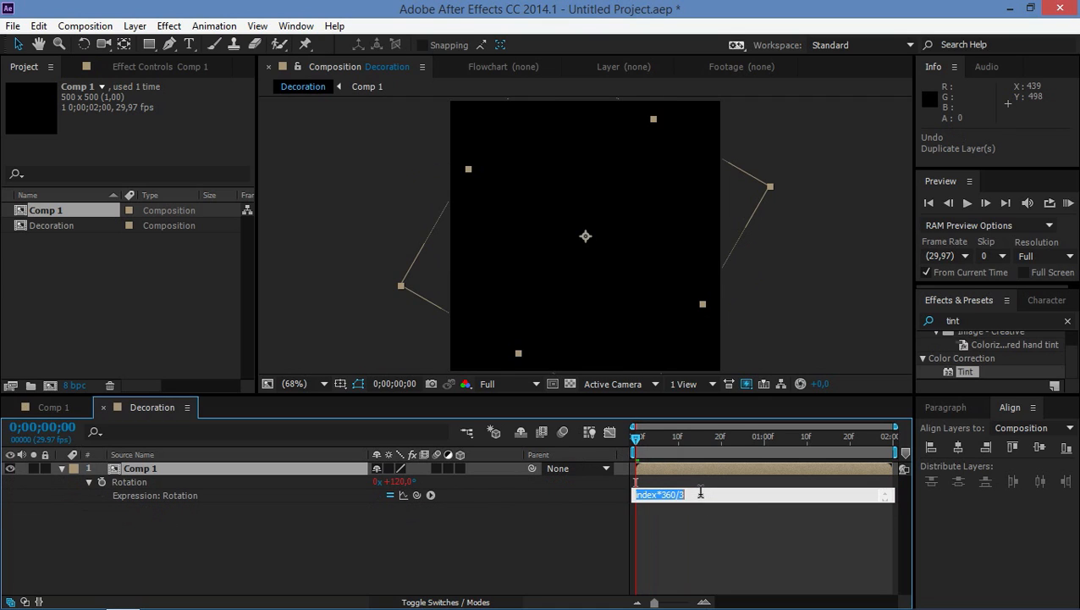
text(4)
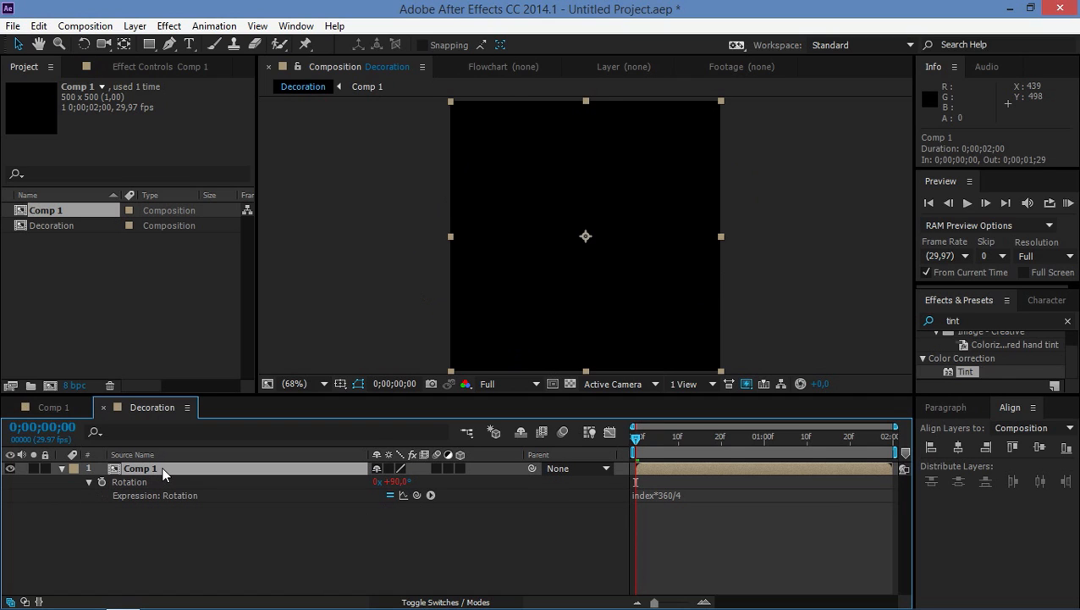
key(ctrl+d)
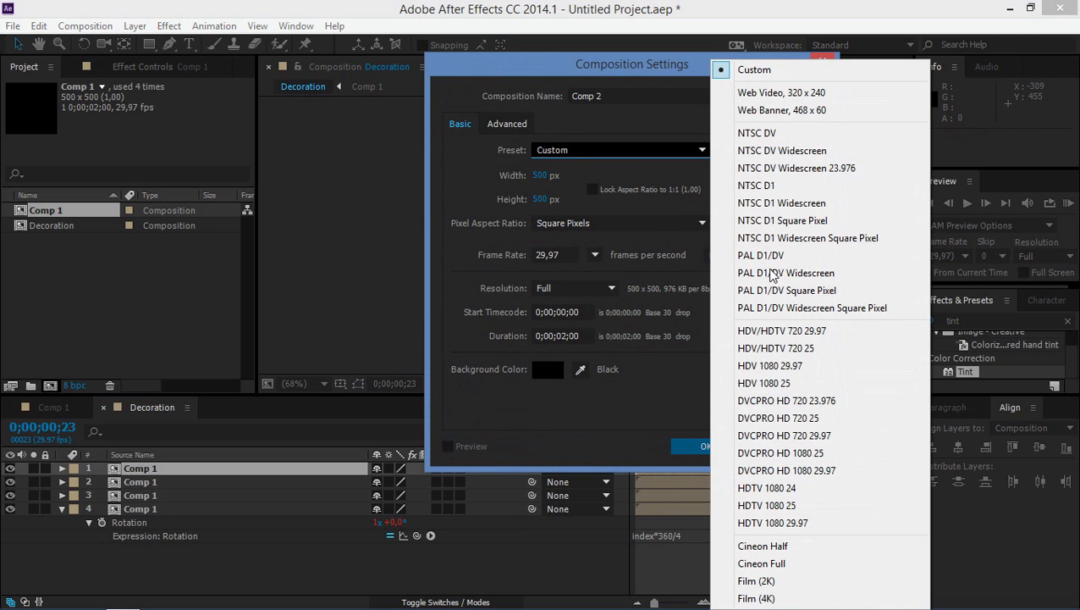
Step: Create a composition named 'Main' from the HDTV 1080 29.97 preset
click(772, 522)
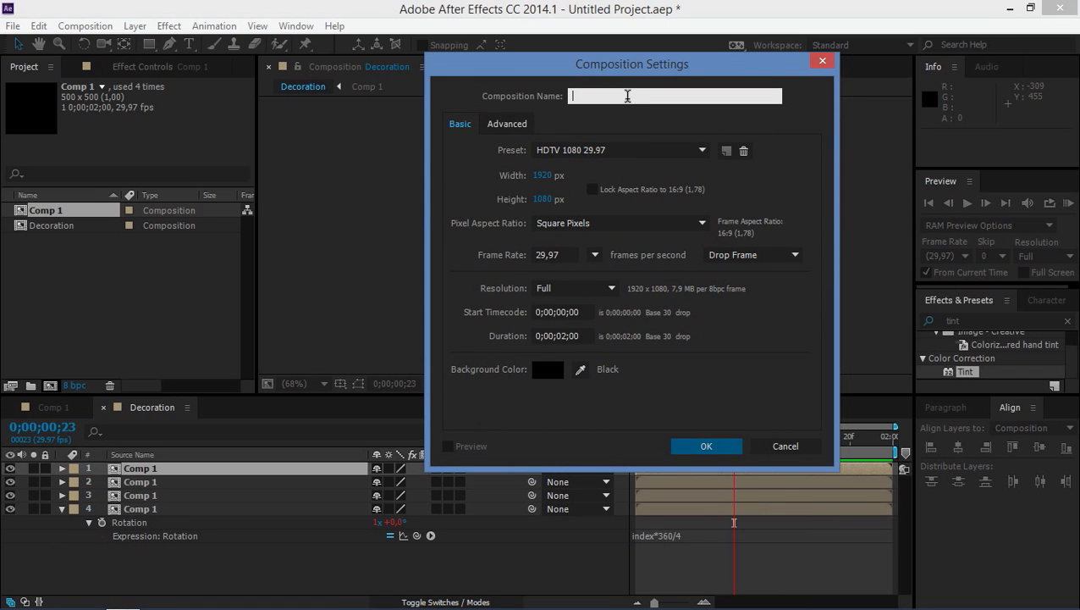
text(Ma)
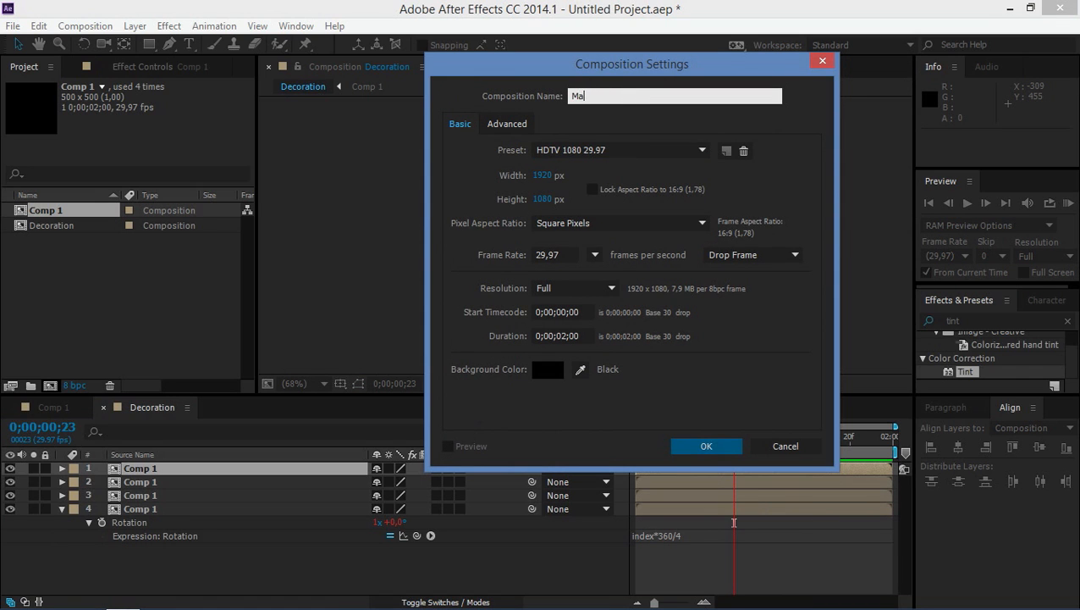
click(706, 445)
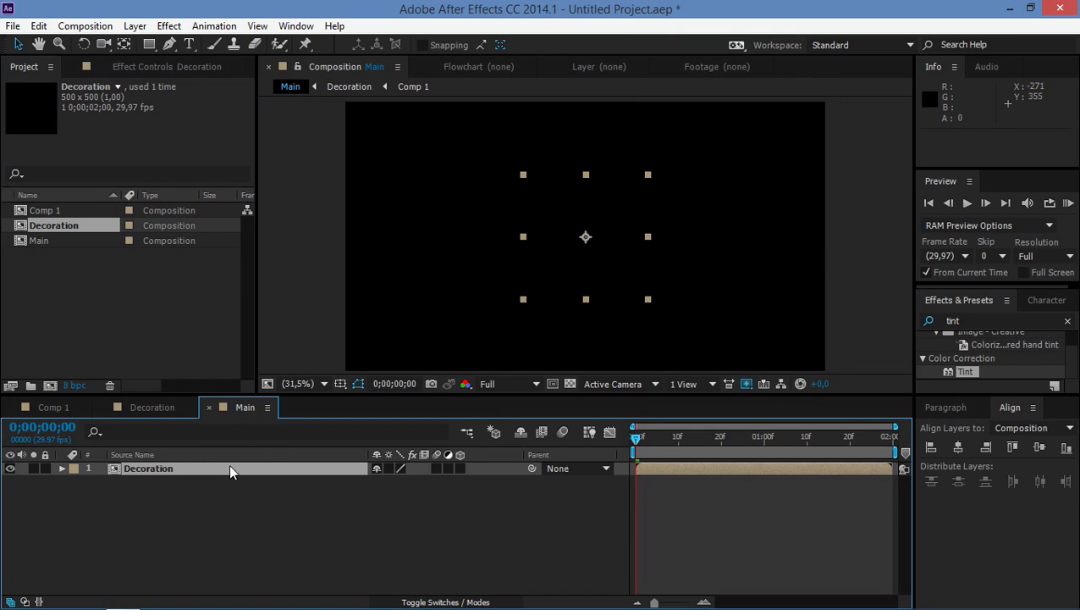
Step: Scrub the burst's first frames and duplicate the Decoration layer, offsetting the copy one frame later
drag(635, 436, 673, 436)
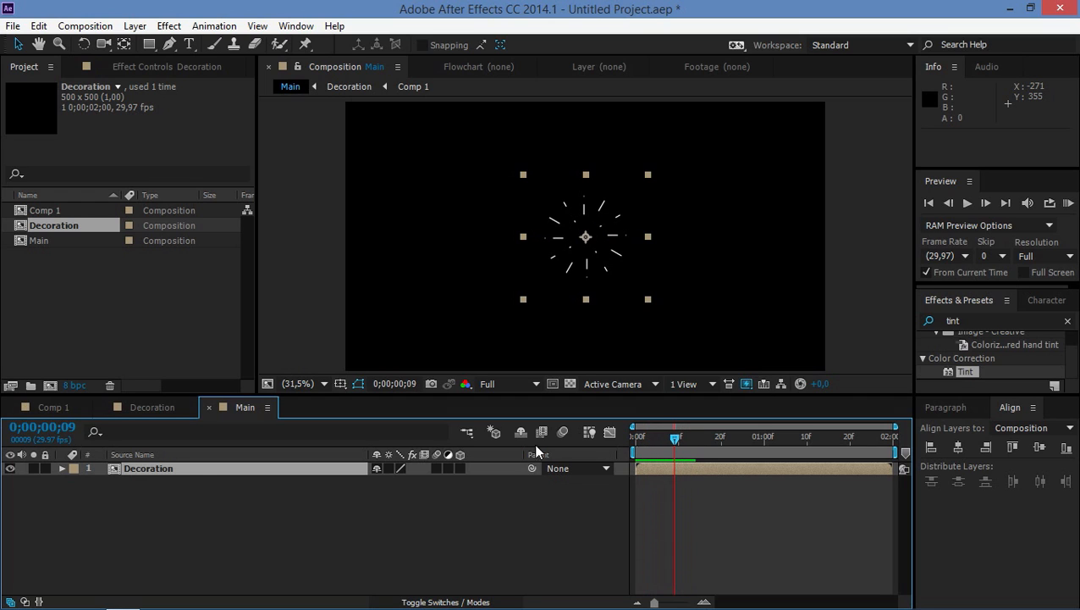
click(60, 468)
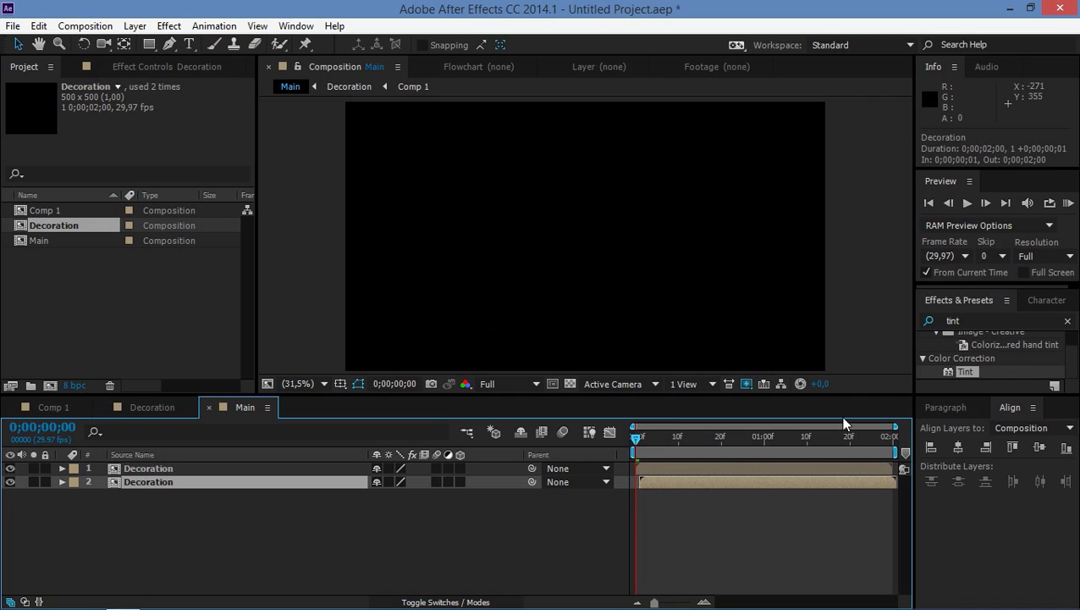
mouse_move(876, 339)
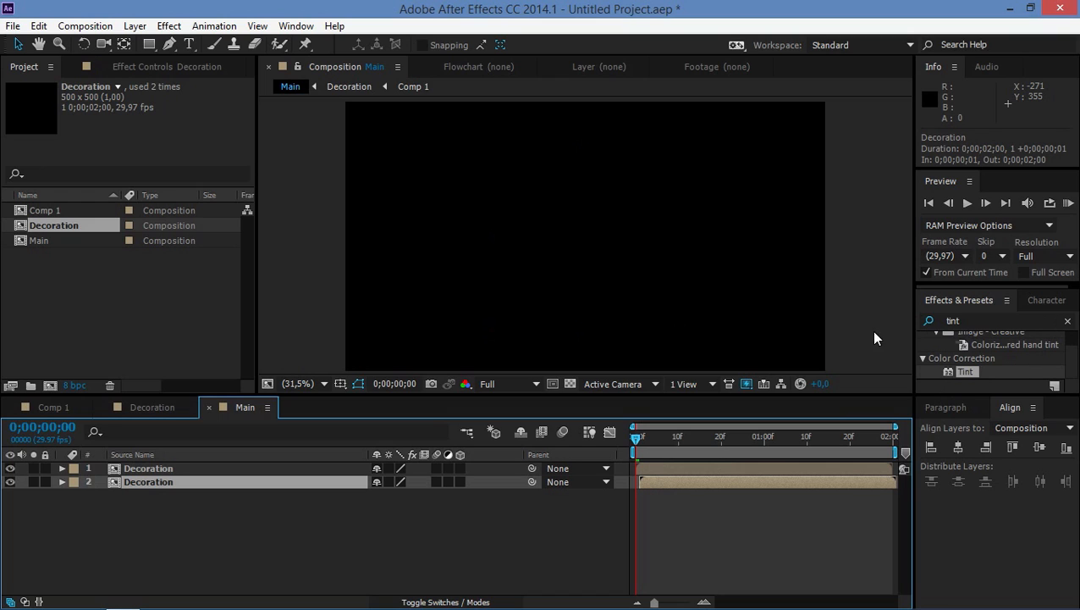
mouse_move(969, 311)
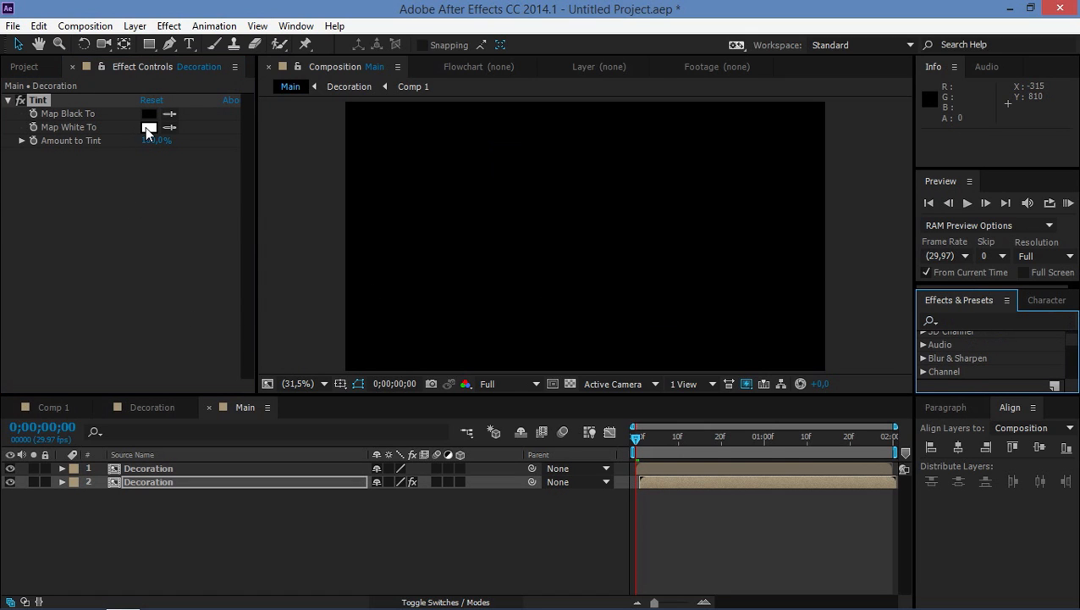
Step: Set the Tint effect's Map White To colour to red on the second Decoration layer
click(149, 127)
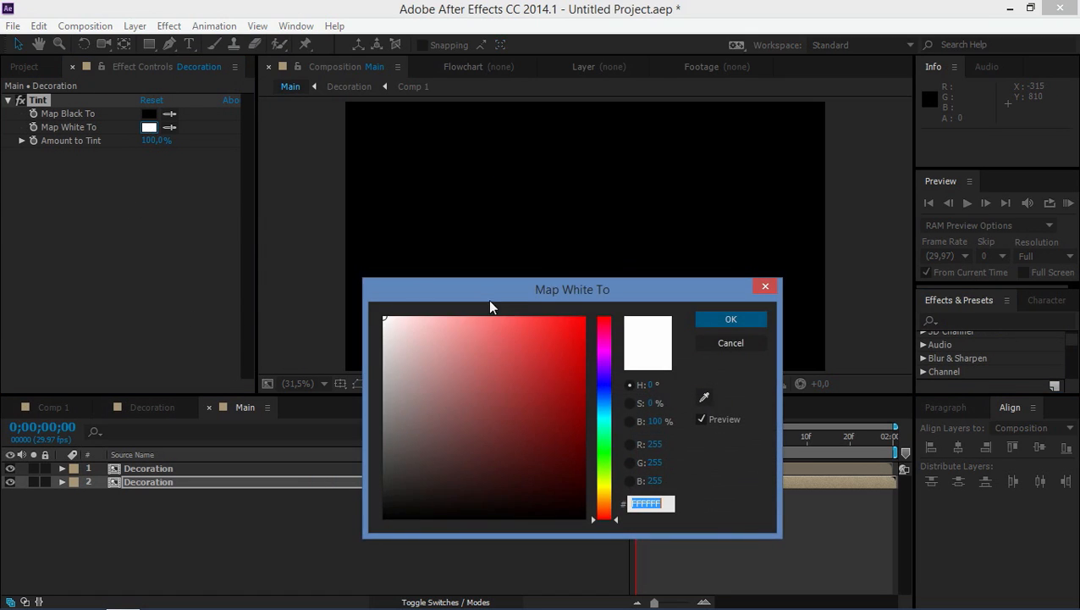
click(572, 316)
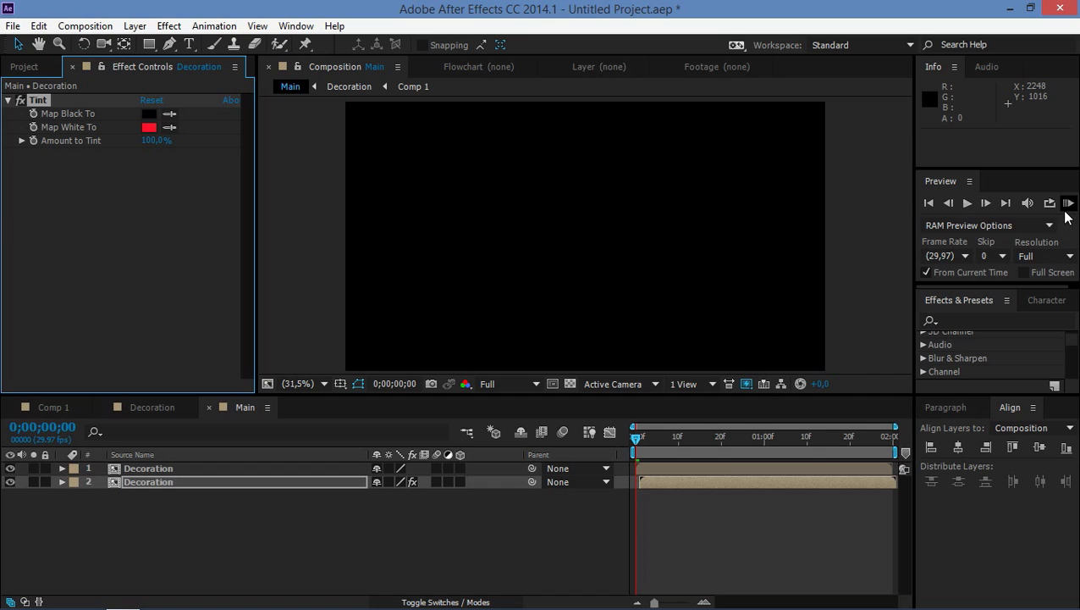
click(1069, 202)
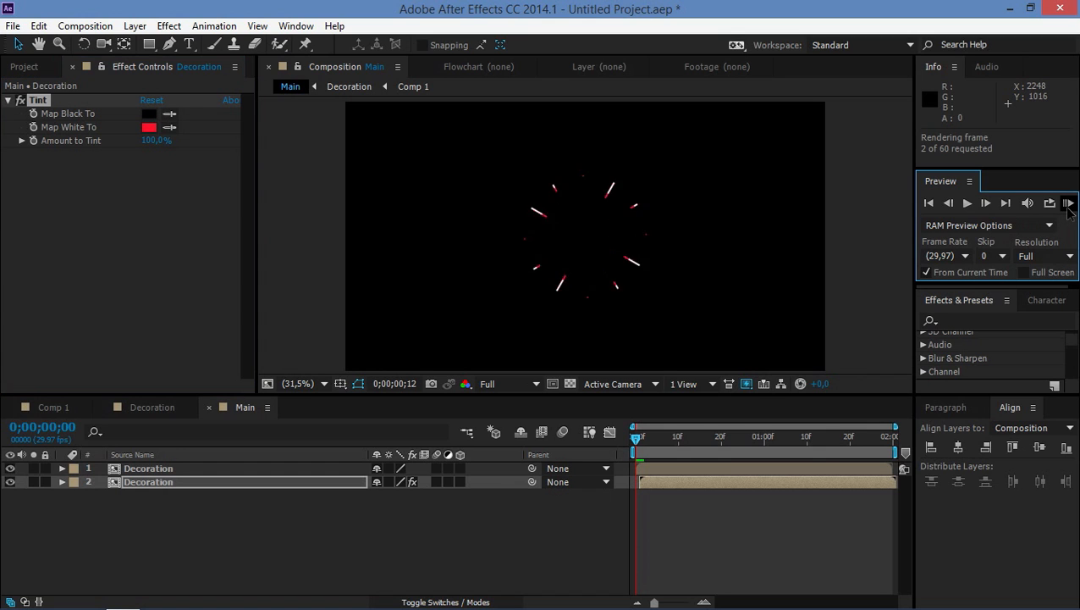
click(1069, 202)
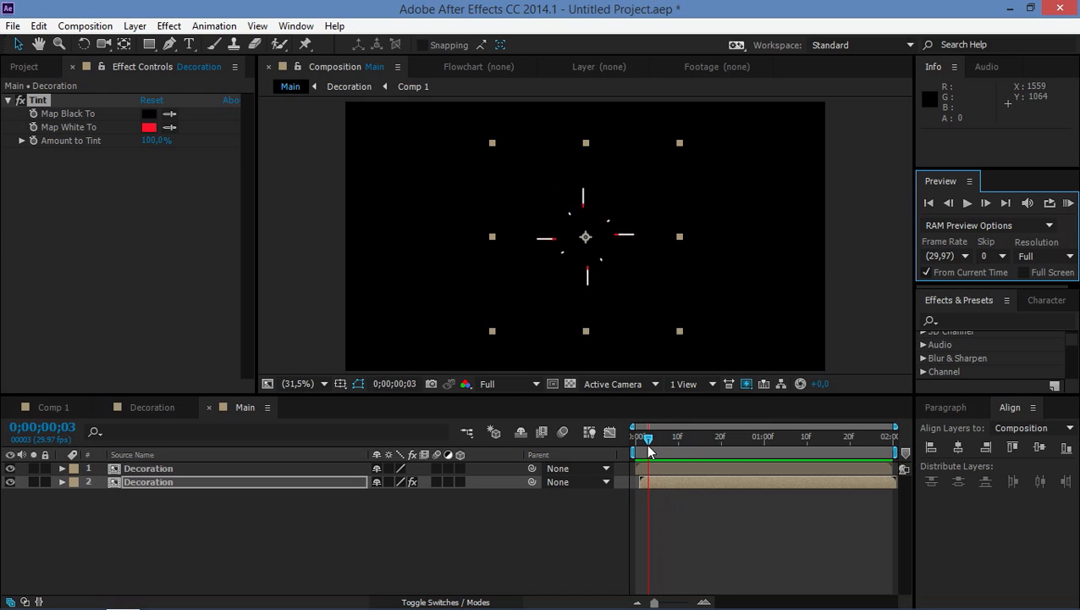
drag(647, 438, 703, 438)
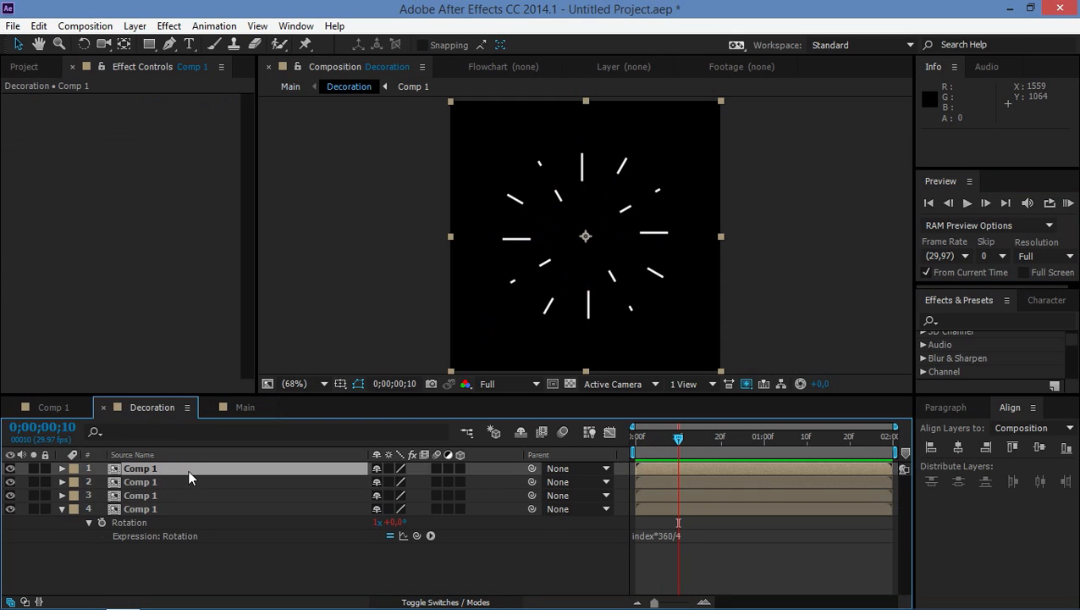
Step: Delete the top Comp 1 layer, use index*360/3, and return to the Main composition
click(170, 495)
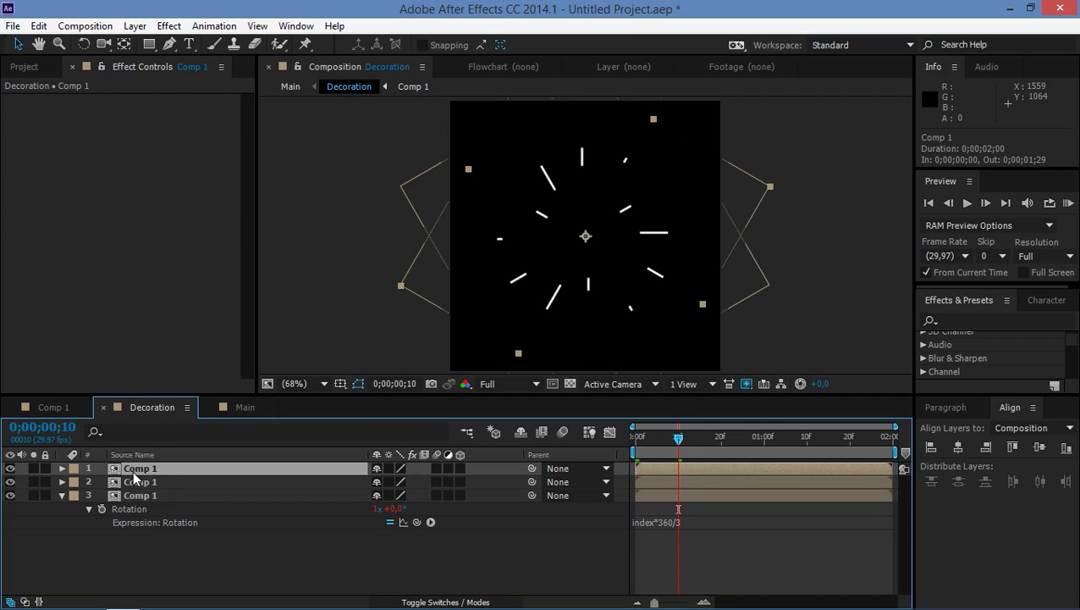
click(244, 407)
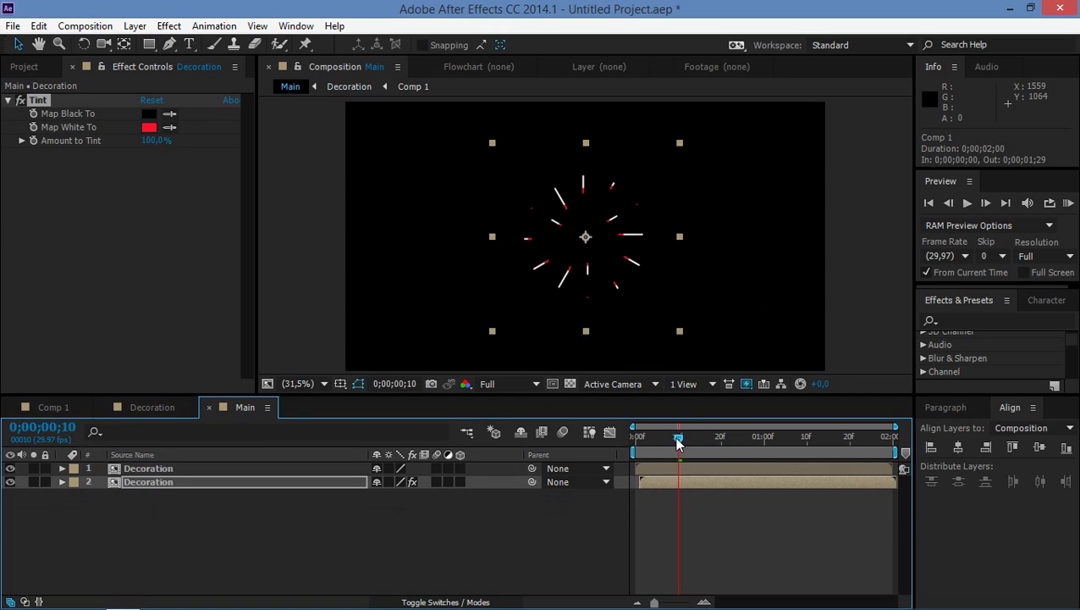
click(1068, 203)
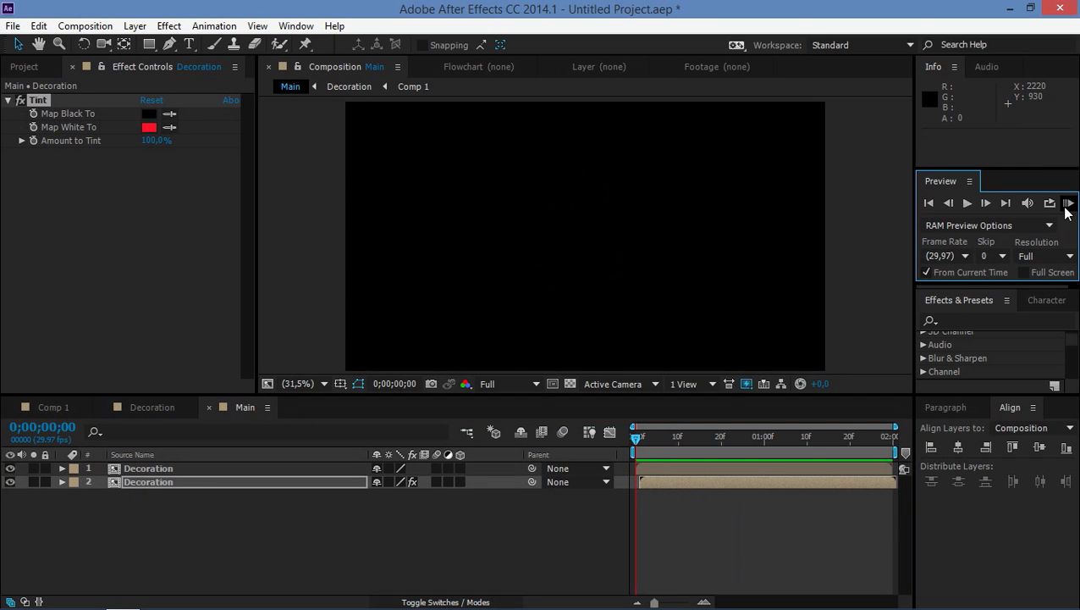
mouse_move(671, 437)
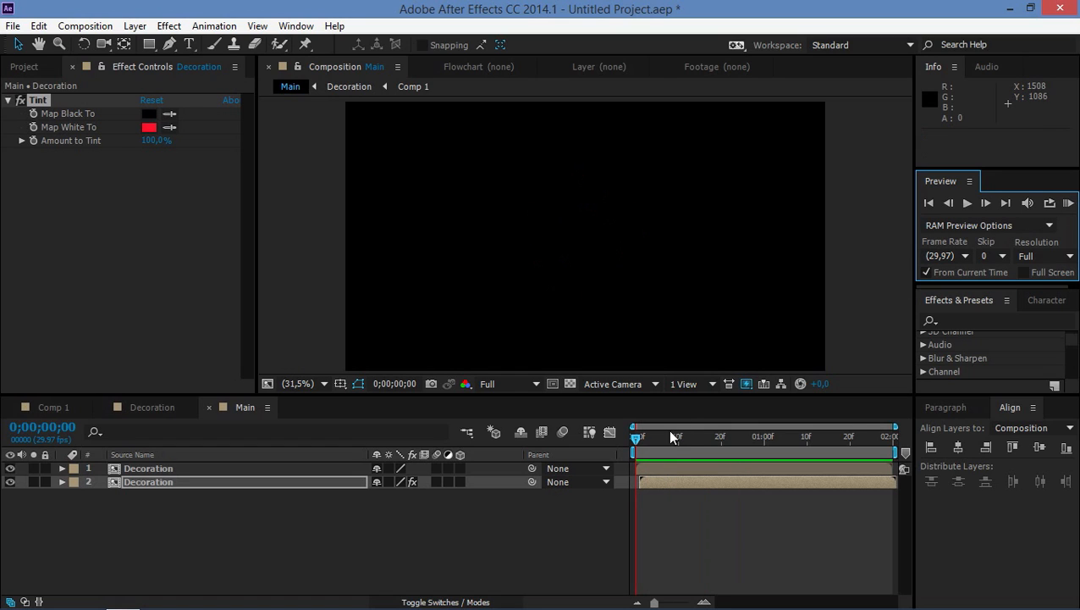
mouse_move(645, 454)
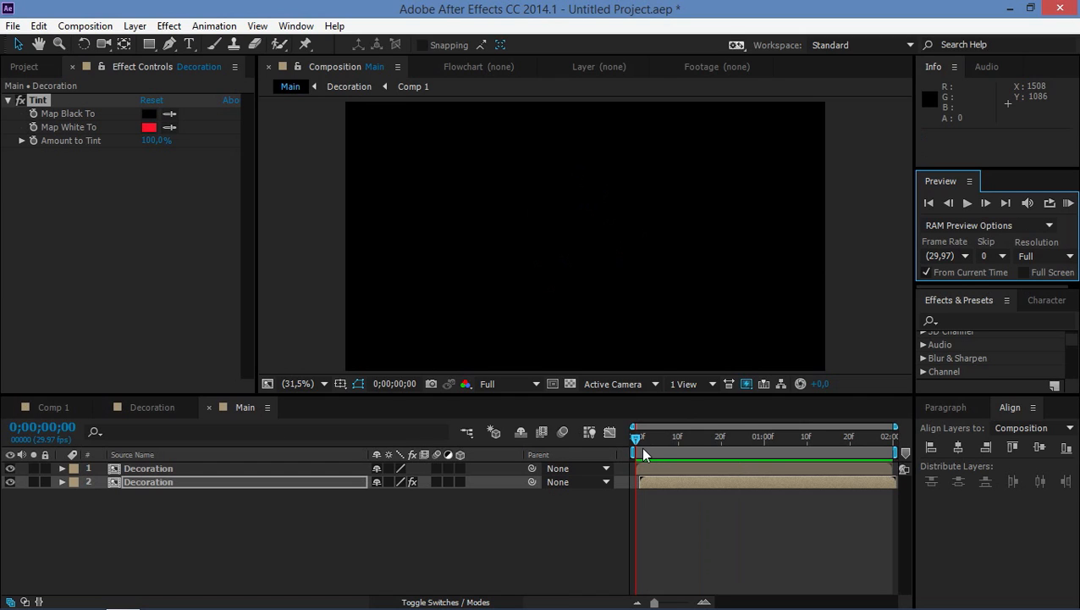
mouse_move(662, 434)
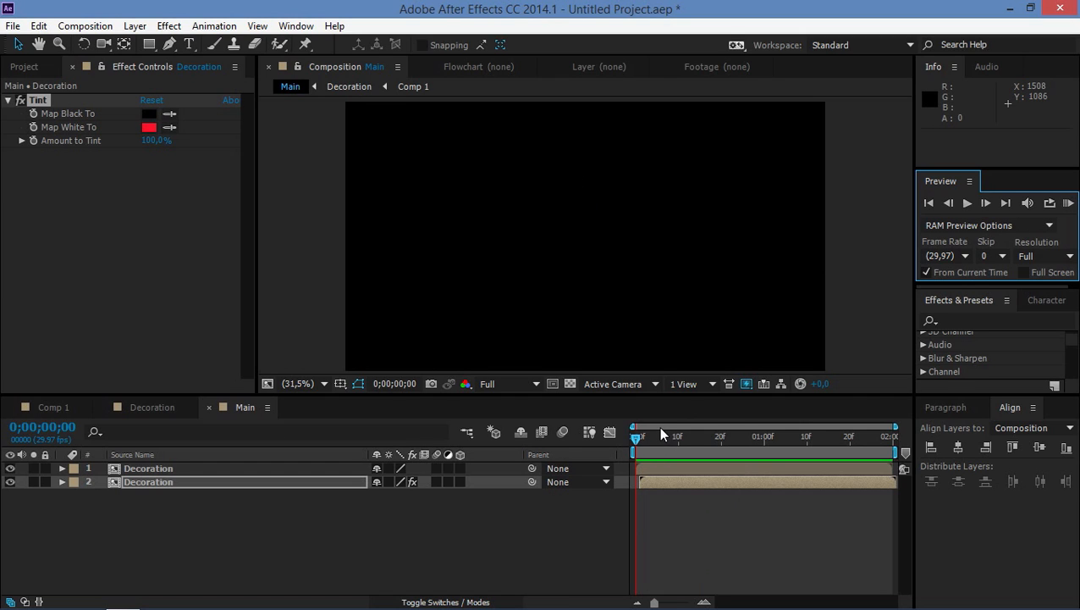